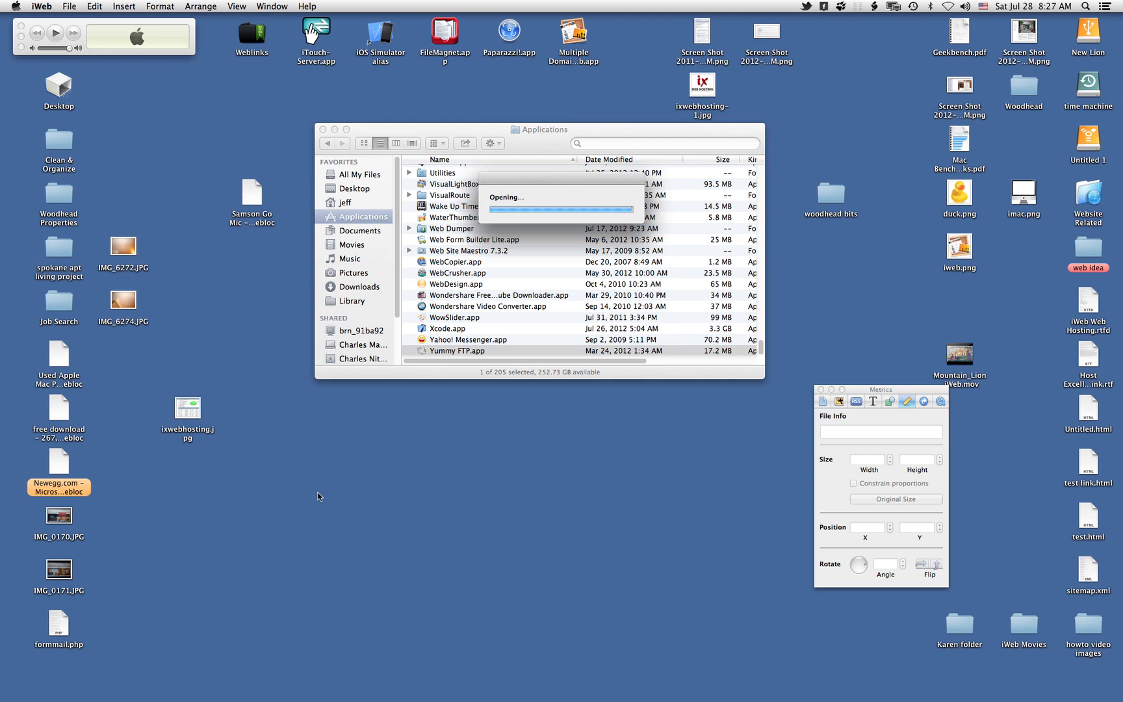
{"action": "mouse_move", "coordinate": [341, 518]}
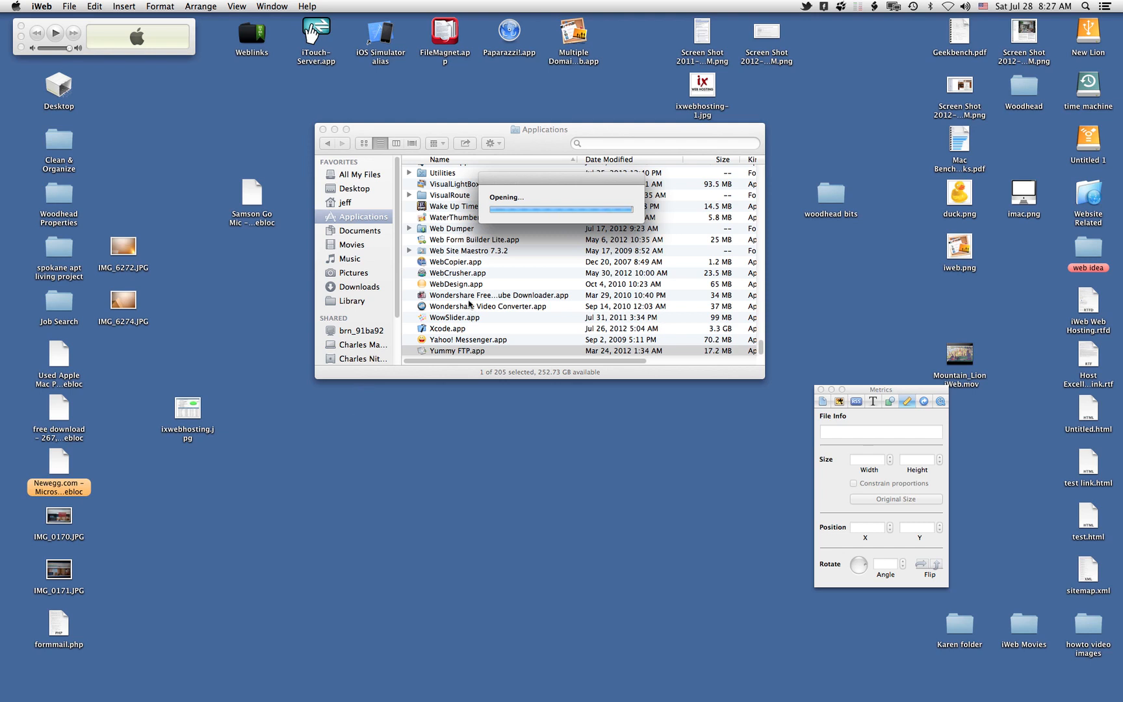
{"action": "mouse_move", "coordinate": [537, 258]}
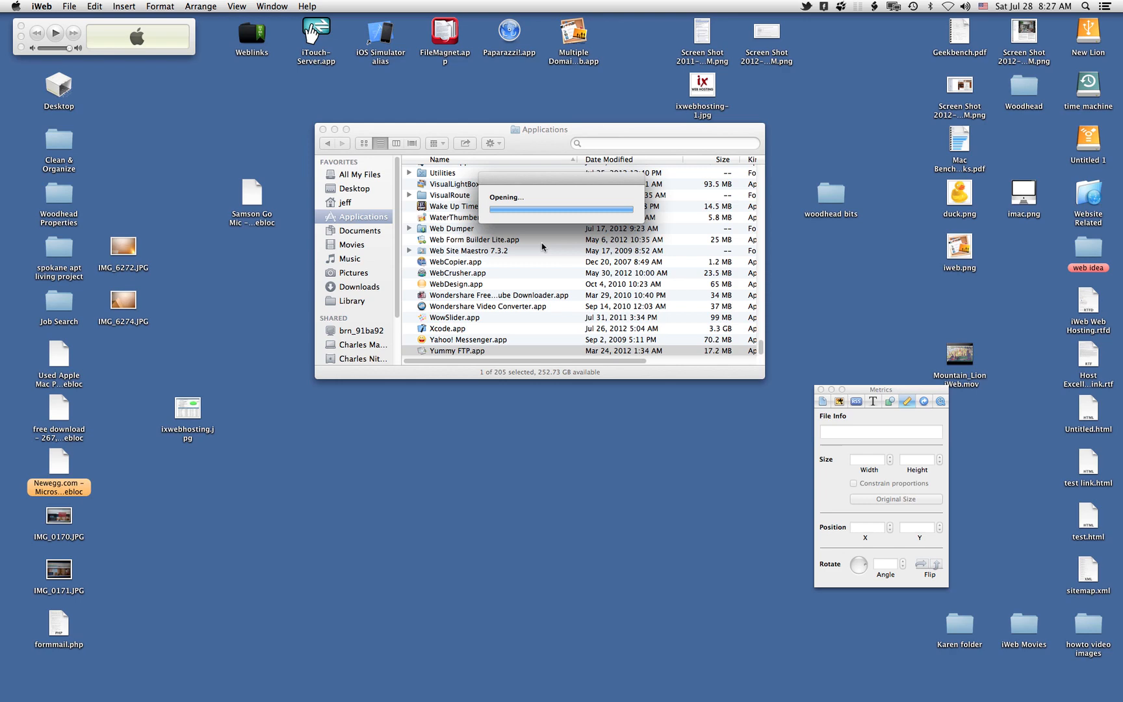
{"action": "mouse_move", "coordinate": [544, 245]}
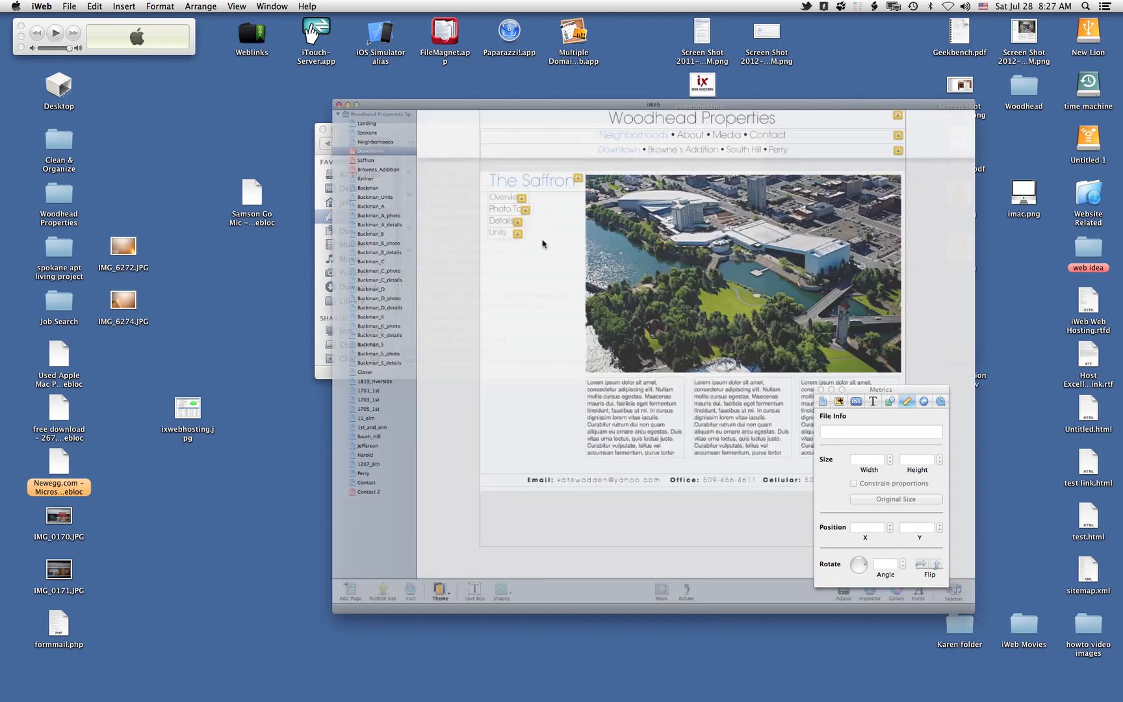
Step: Review the site's Publish to choices (MobileMe, FTP Server, Local Folder), keeping Local Folder
{"action": "left_click", "coordinate": [247, 20]}
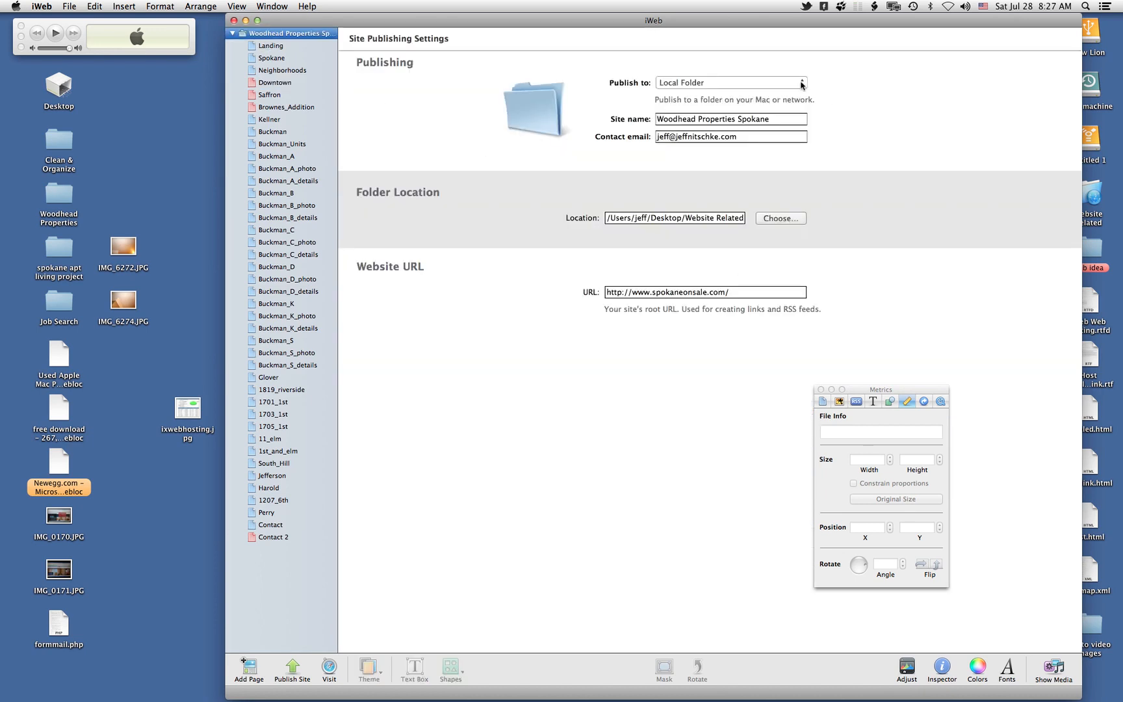
{"action": "left_click", "coordinate": [731, 82]}
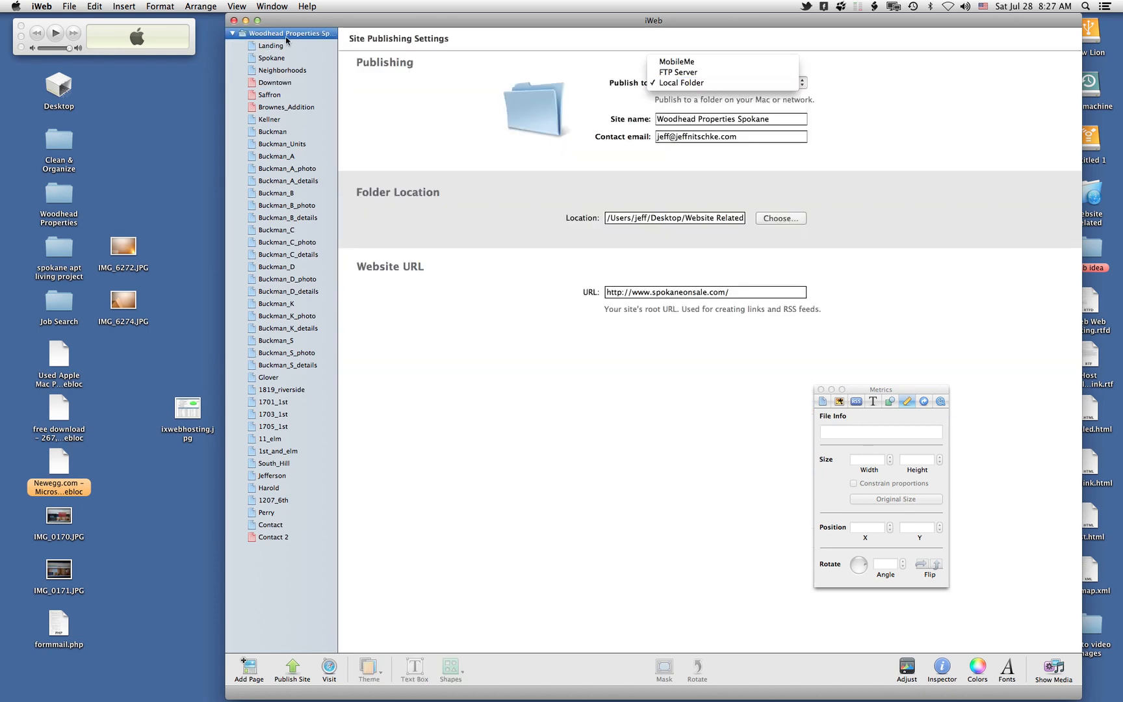
{"action": "left_click", "coordinate": [681, 81]}
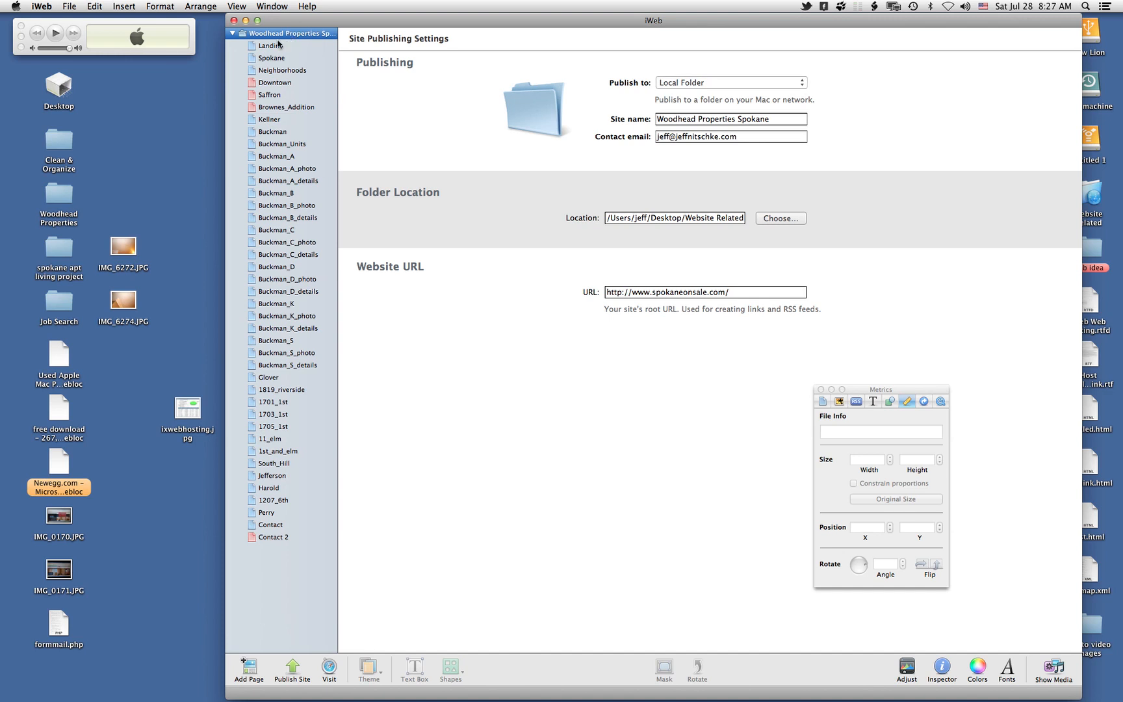
{"action": "mouse_move", "coordinate": [768, 103]}
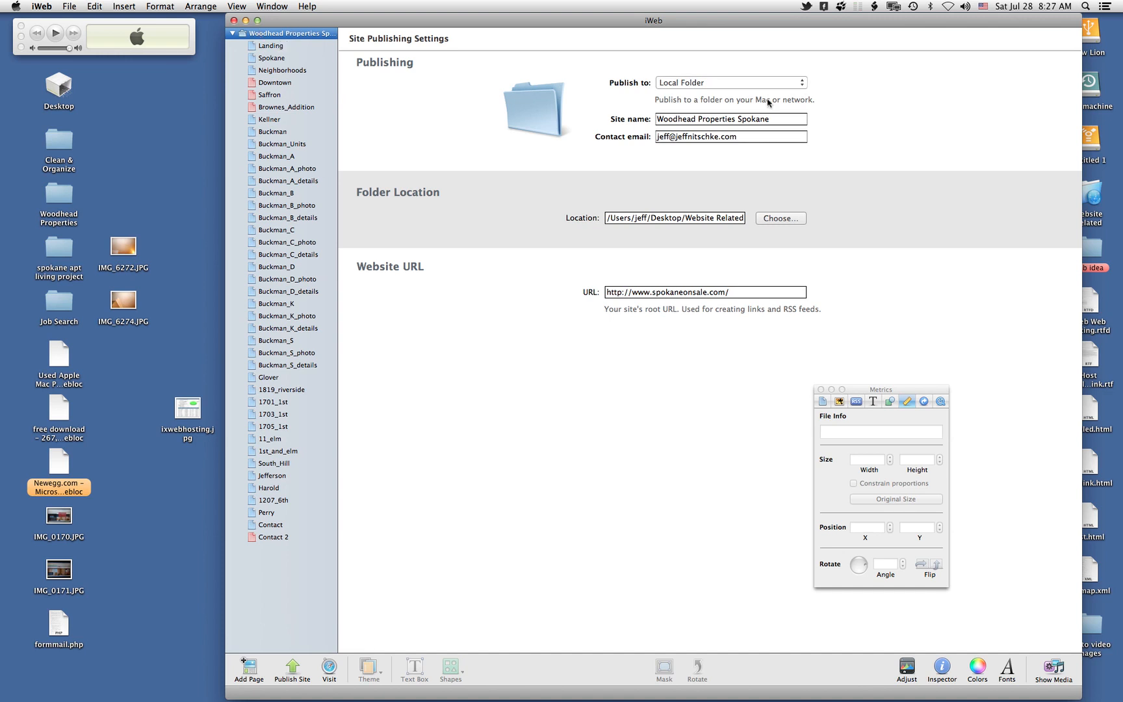
{"action": "left_click", "coordinate": [731, 82]}
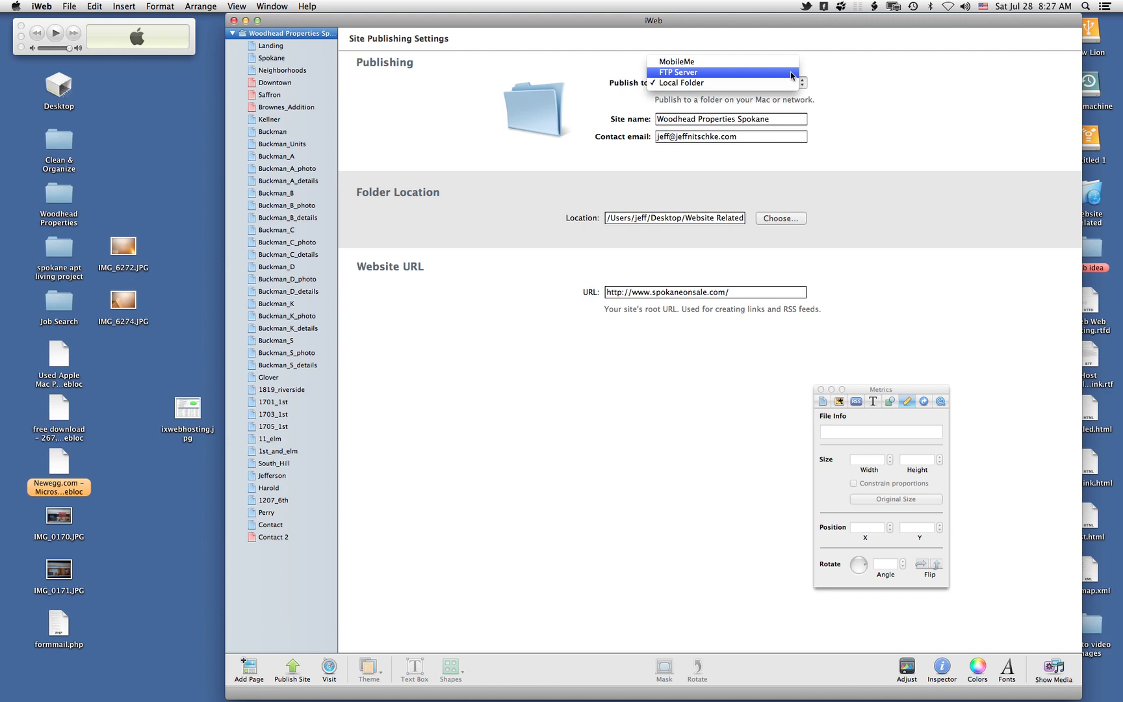
{"action": "mouse_move", "coordinate": [675, 61]}
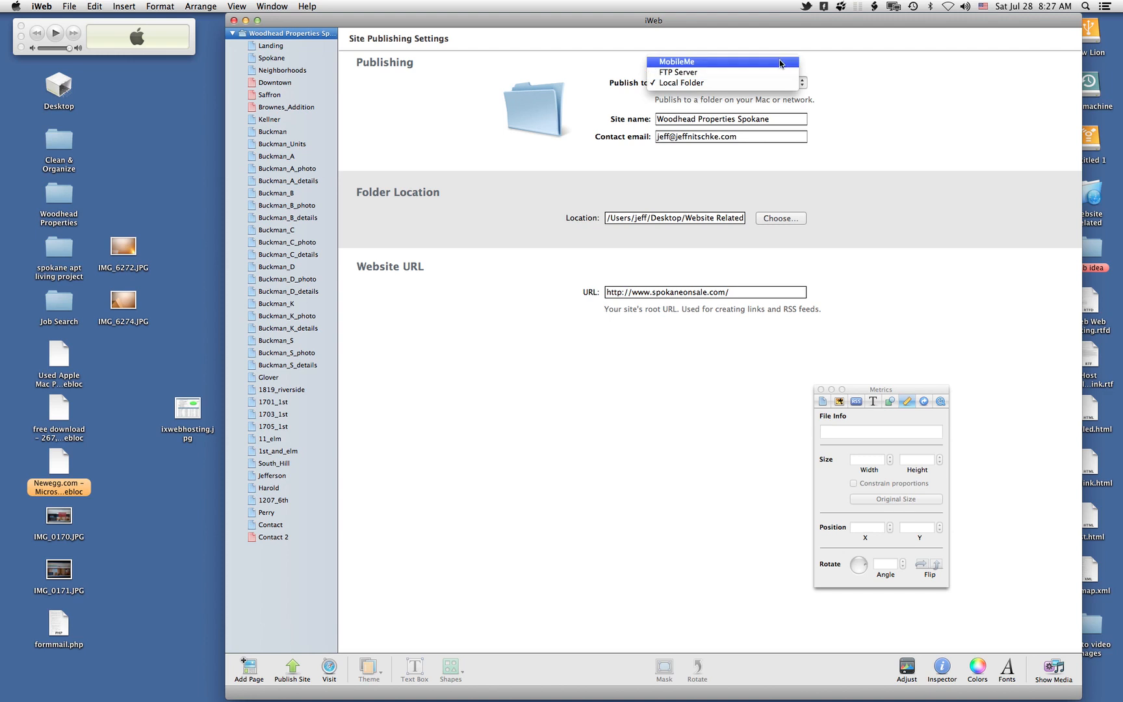
{"action": "mouse_move", "coordinate": [741, 82]}
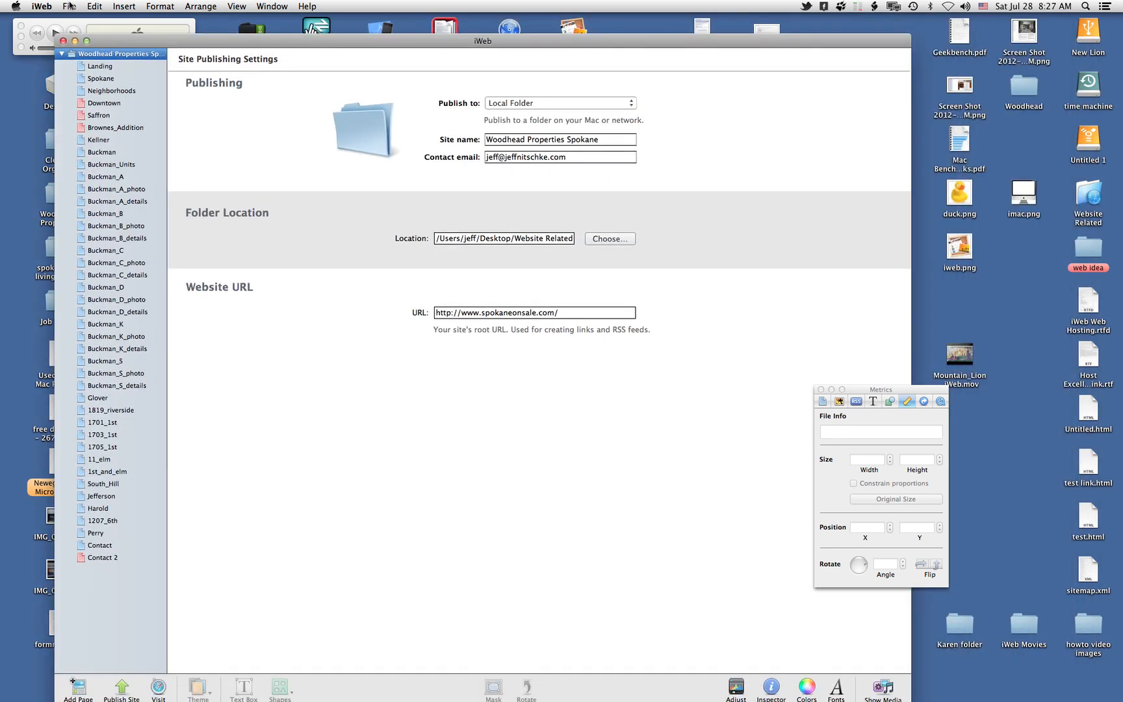
Step: Quit iWeb without publishing, confirming Quit despite the unpublished-changes warning
{"action": "left_click", "coordinate": [69, 6]}
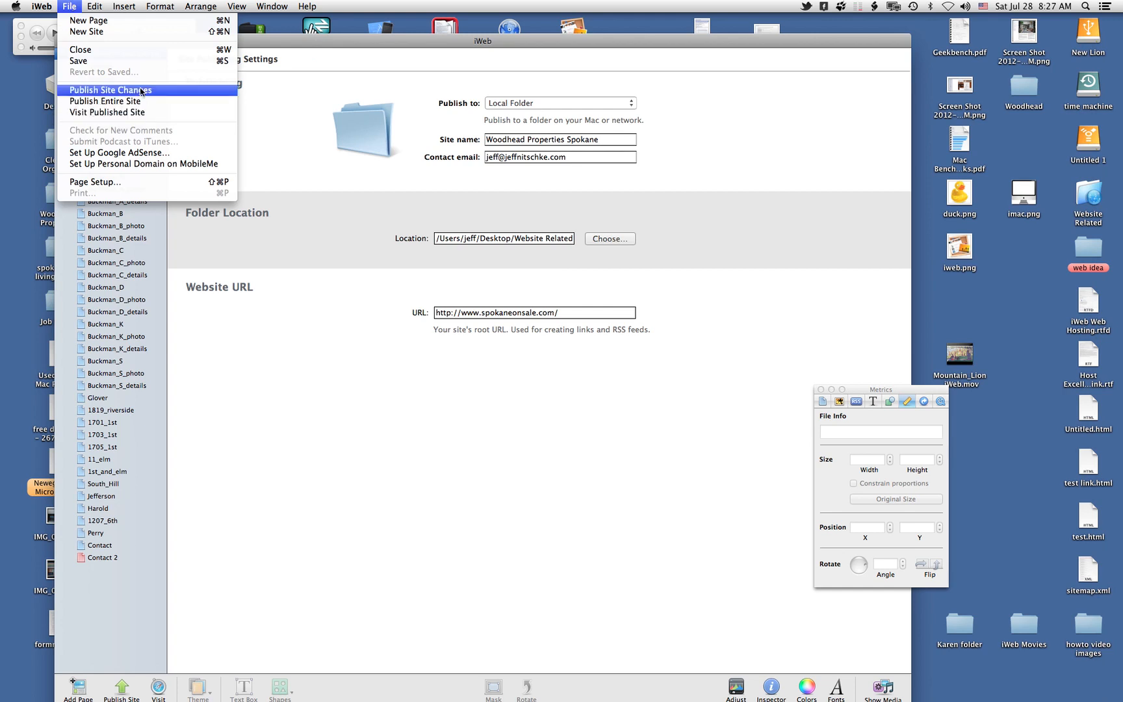
{"action": "mouse_move", "coordinate": [321, 329]}
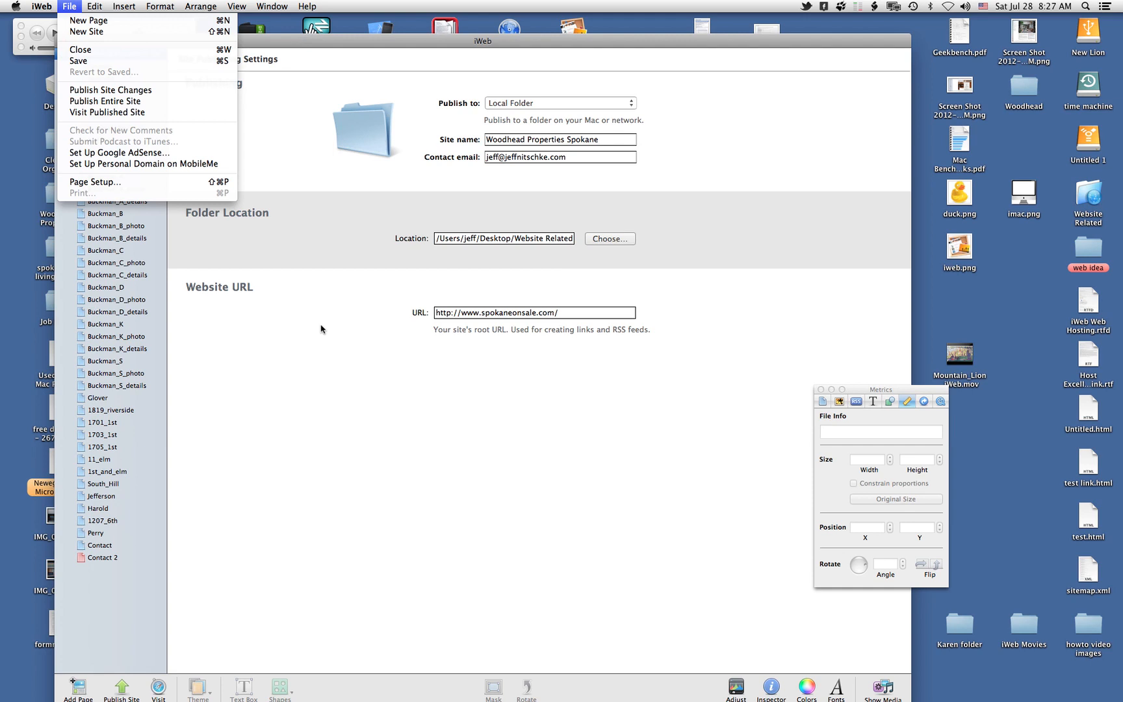
{"action": "left_click", "coordinate": [69, 5]}
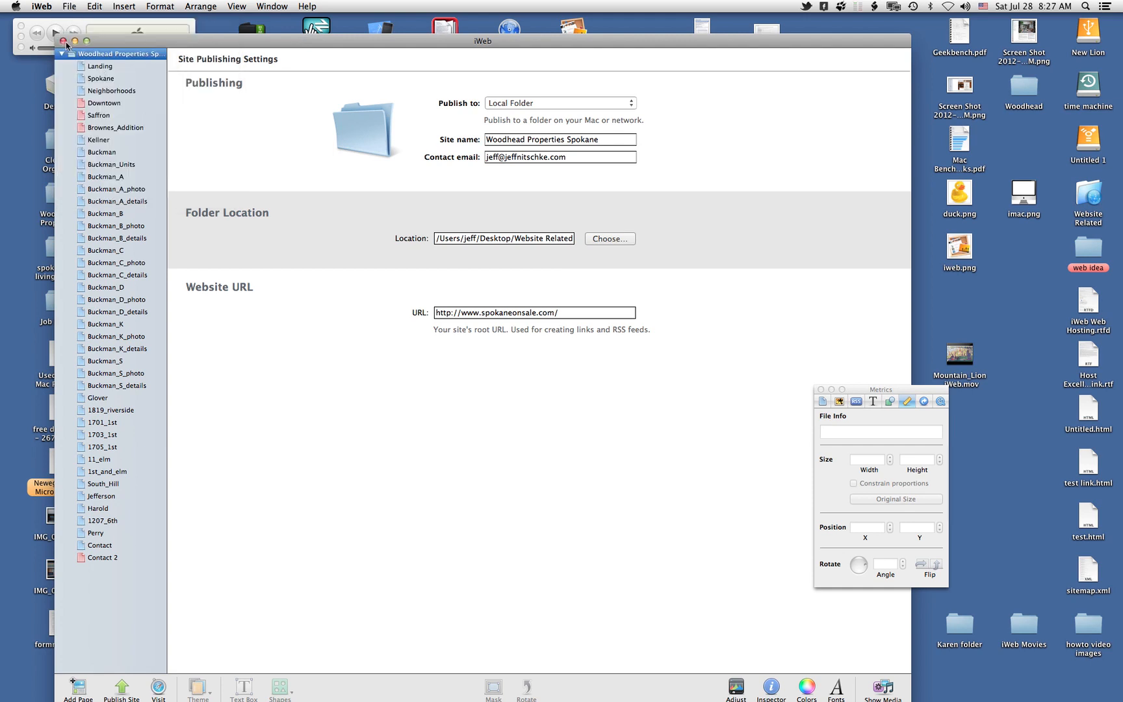
{"action": "left_click", "coordinate": [63, 40]}
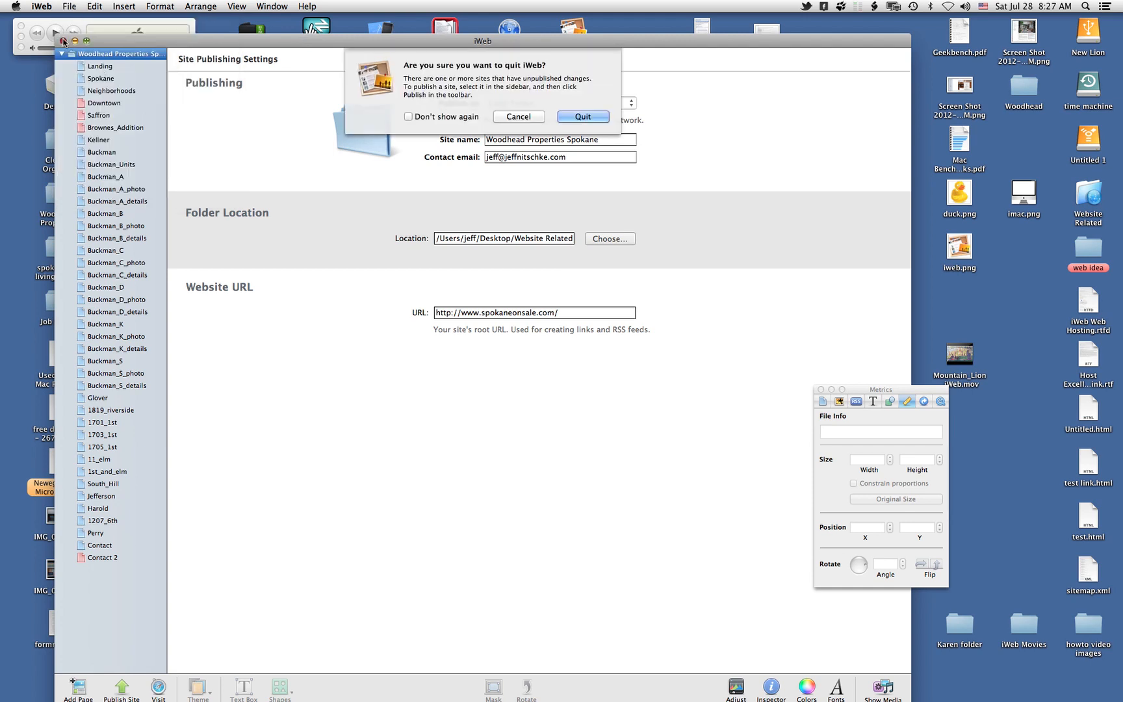
{"action": "left_click", "coordinate": [582, 115]}
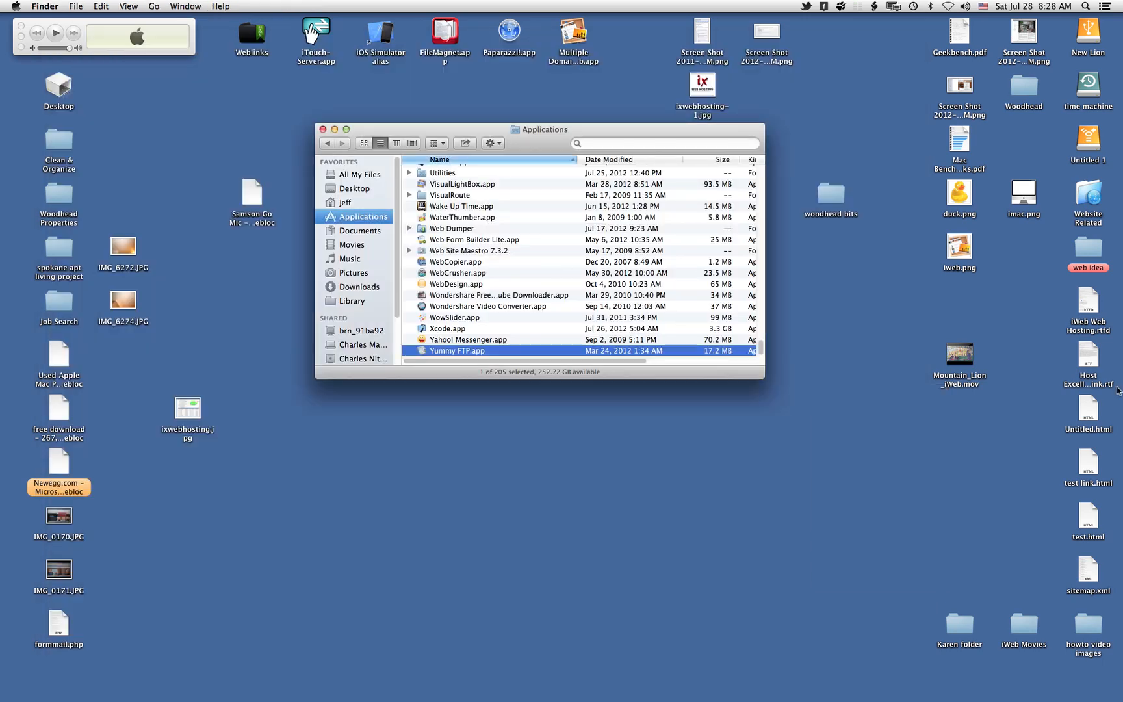
Step: Browse Website Related > Web Sites > Affiliate to list the published HTML pages
{"action": "left_click", "coordinate": [1088, 193]}
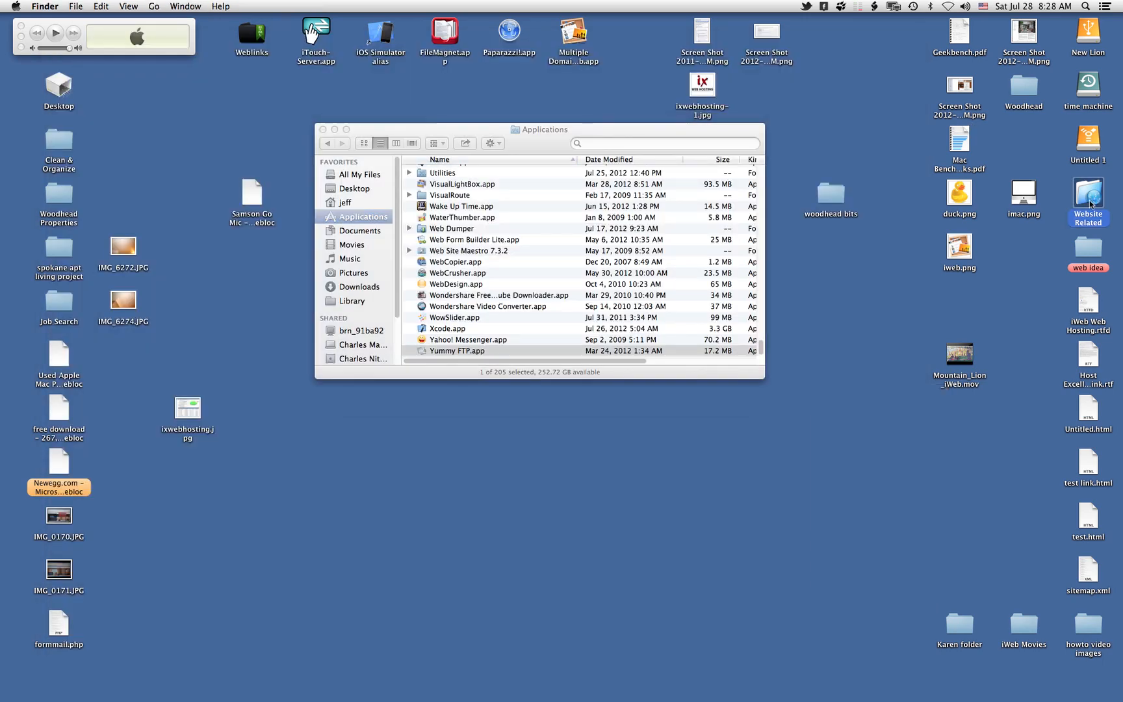
{"action": "double_click", "coordinate": [1088, 198]}
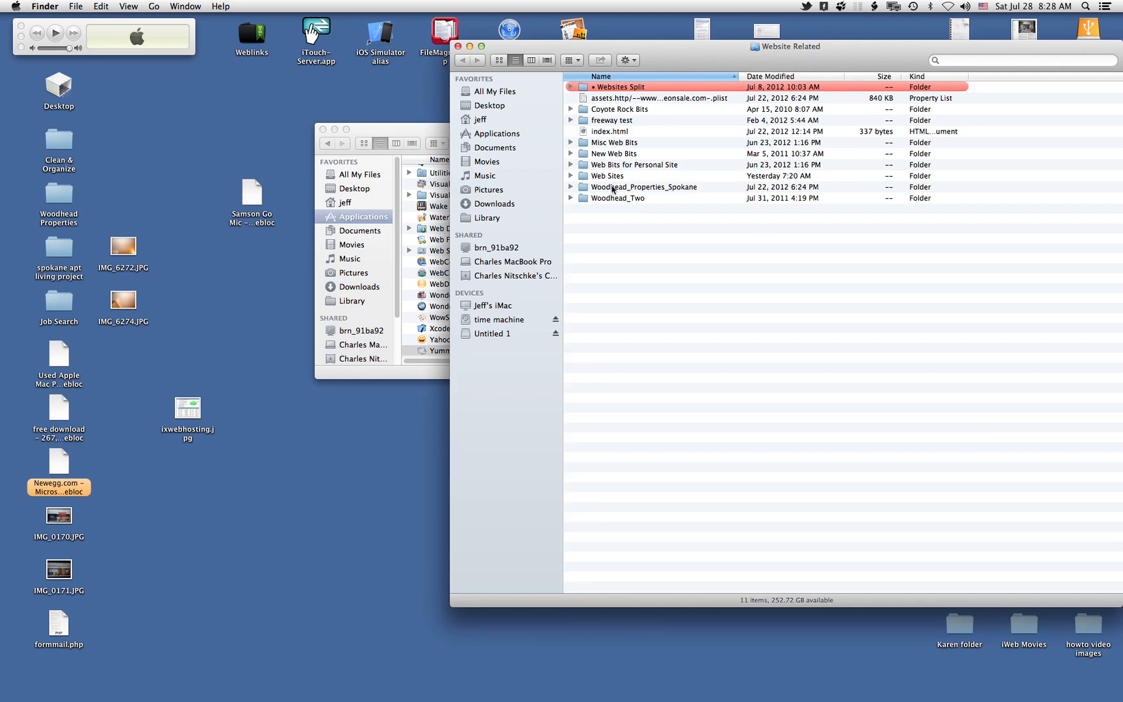
{"action": "left_click", "coordinate": [607, 175]}
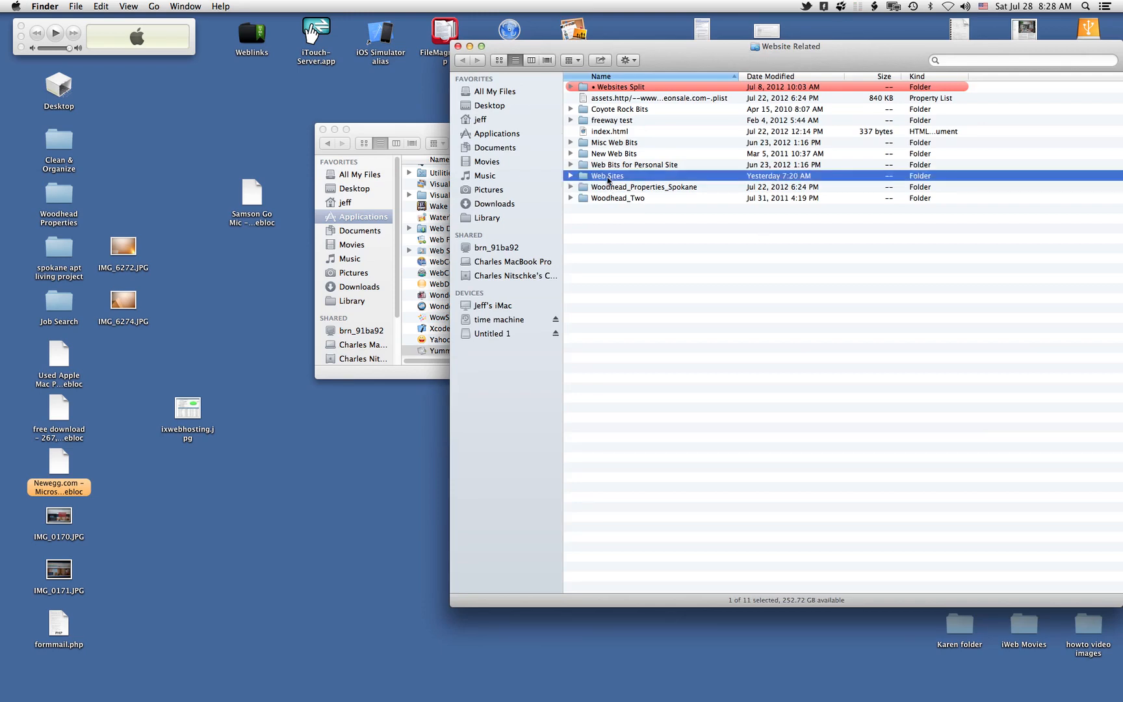
{"action": "double_click", "coordinate": [607, 175]}
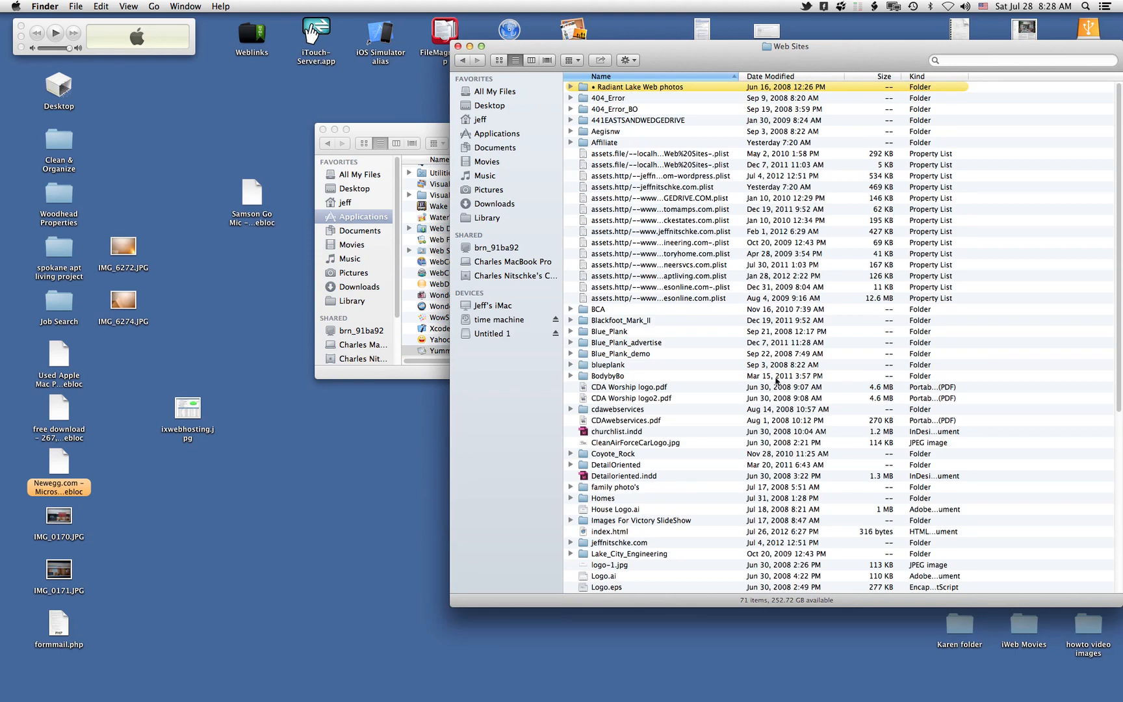
{"action": "left_click", "coordinate": [605, 143]}
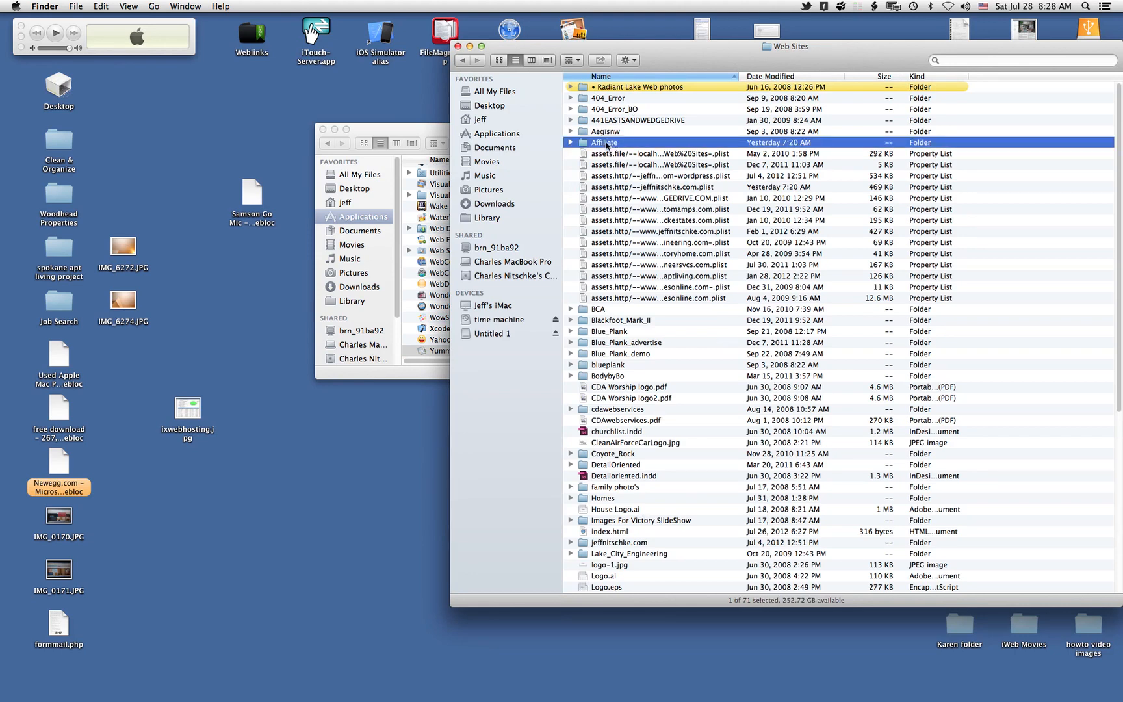
{"action": "double_click", "coordinate": [604, 143]}
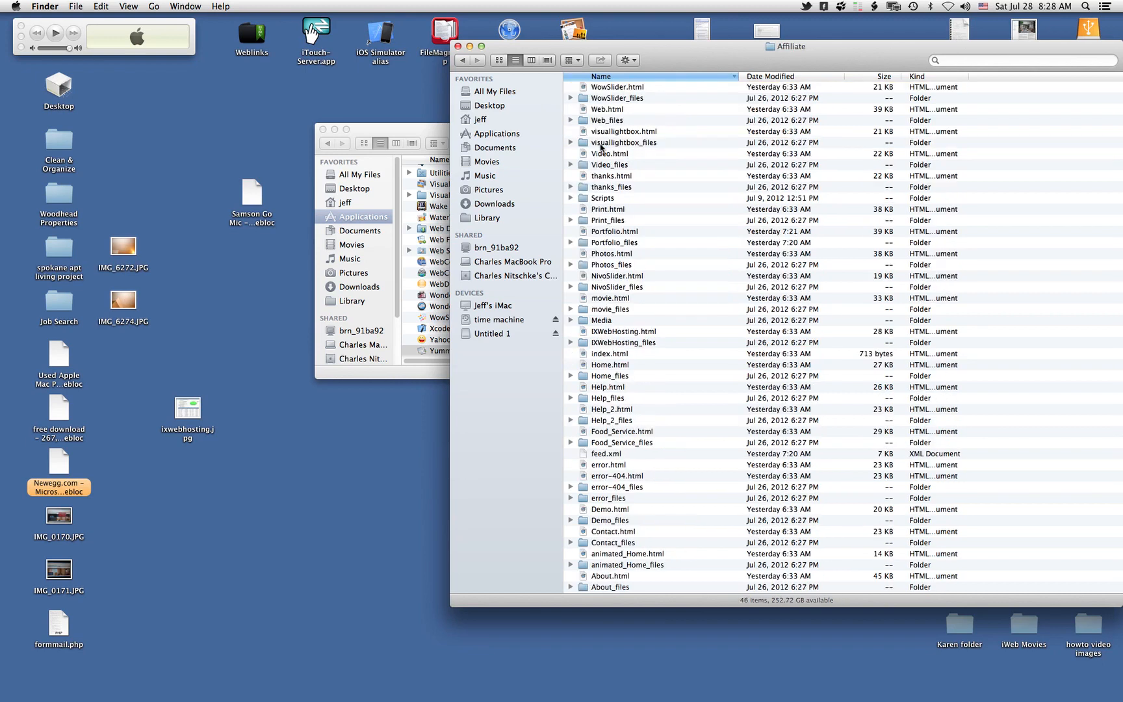
{"action": "mouse_move", "coordinate": [613, 490]}
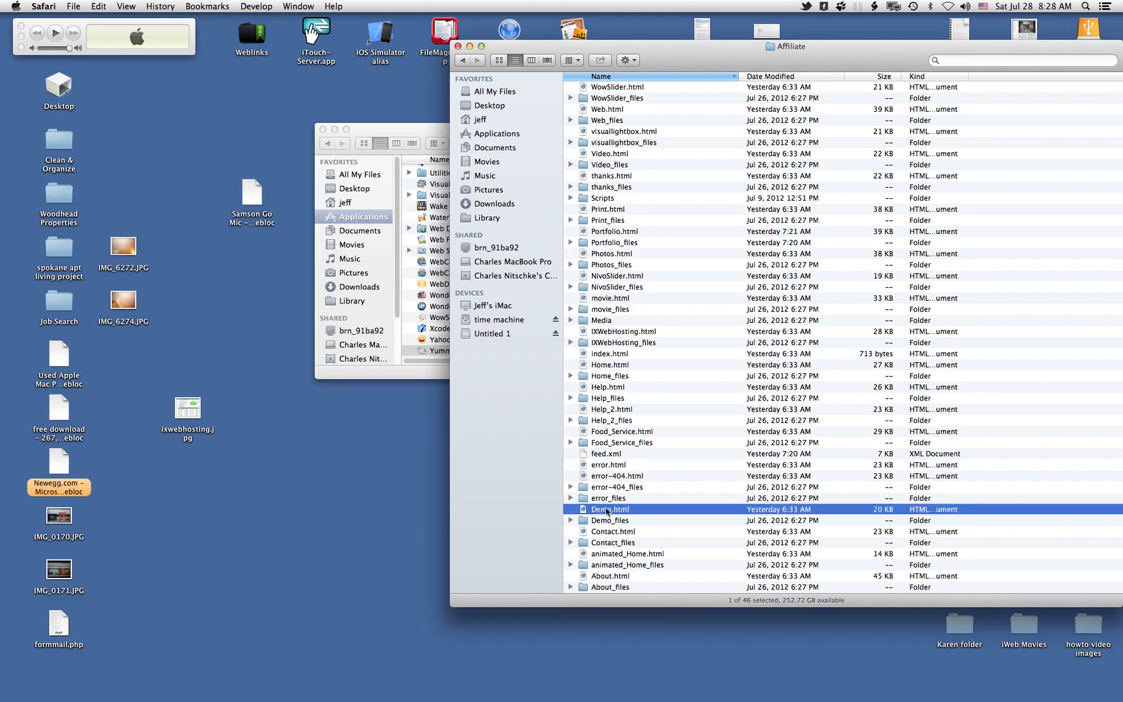
Step: Preview animated_Home.html in Safari and follow the site's Videos link
{"action": "double_click", "coordinate": [610, 508]}
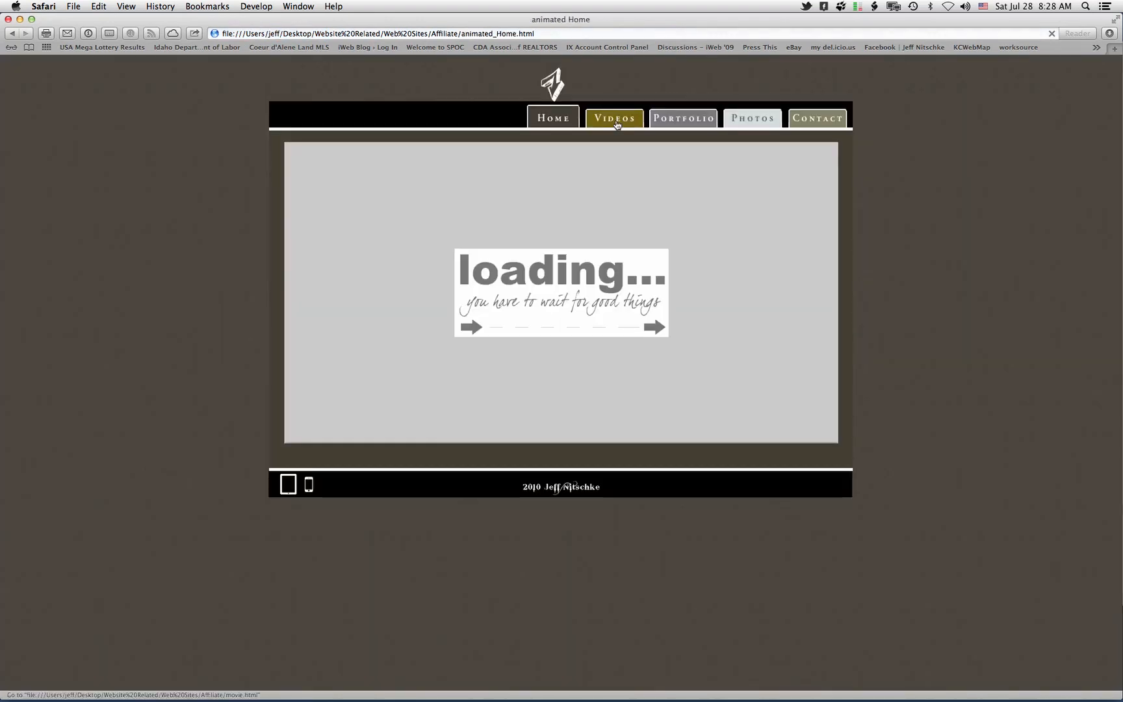
{"action": "left_click", "coordinate": [614, 118]}
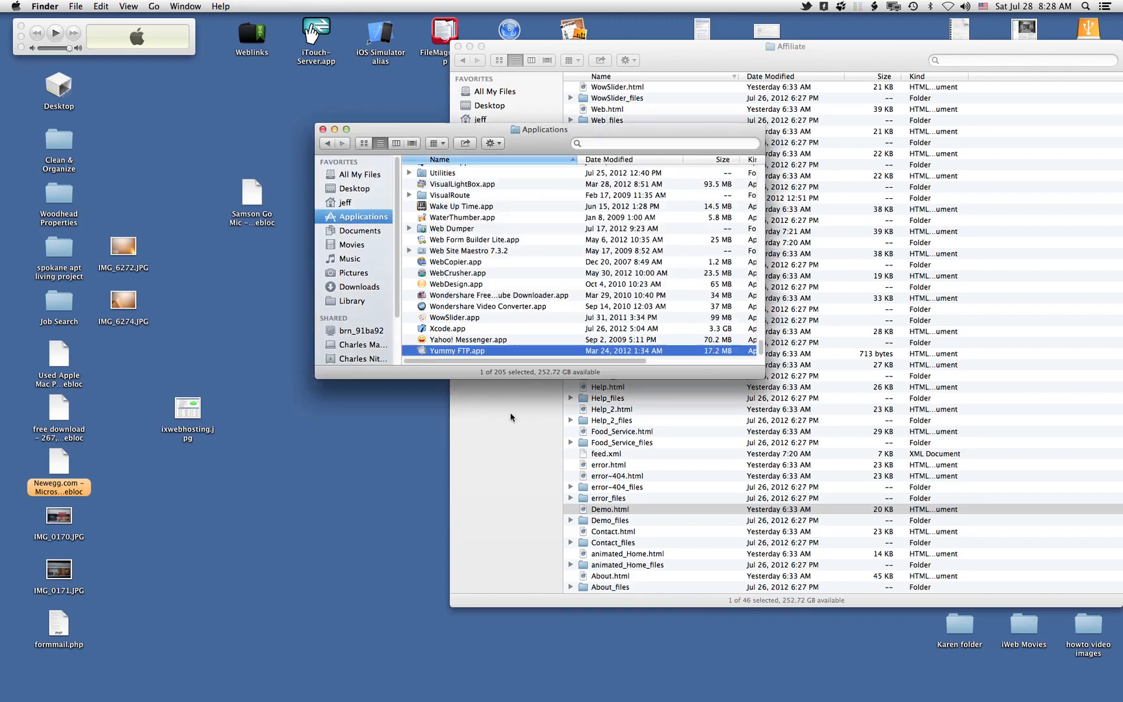
{"action": "mouse_move", "coordinate": [424, 356]}
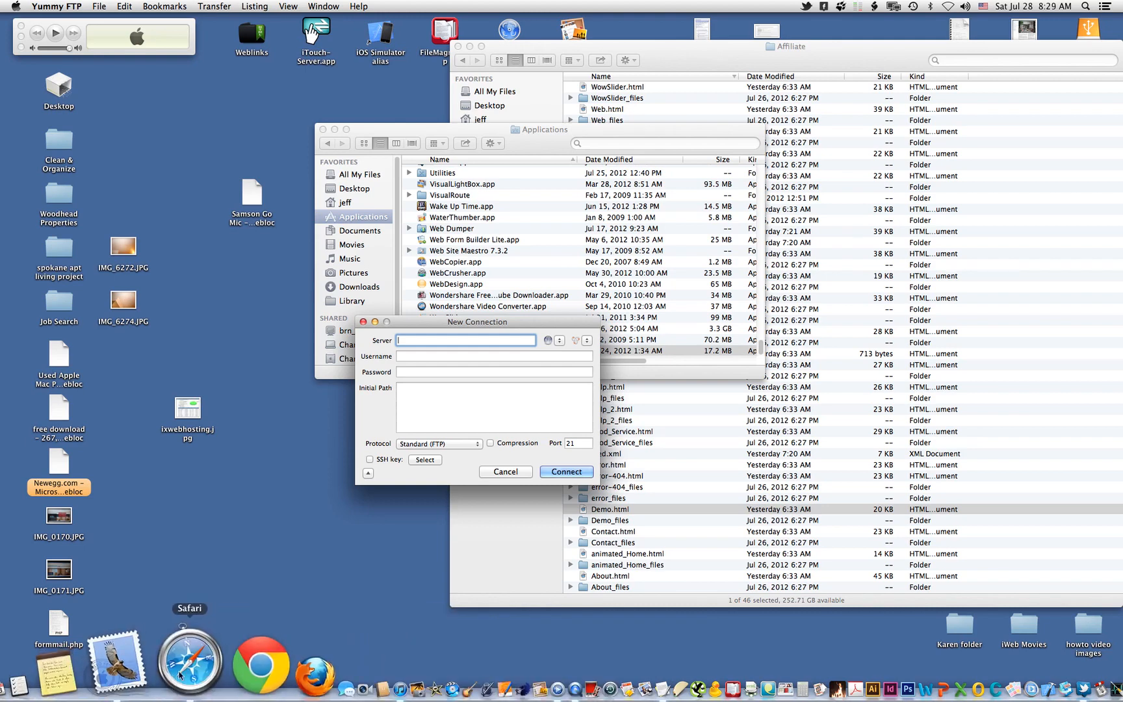
Step: Log into the IX Web Hosting control panel with the account email and password
{"action": "right_click", "coordinate": [189, 663]}
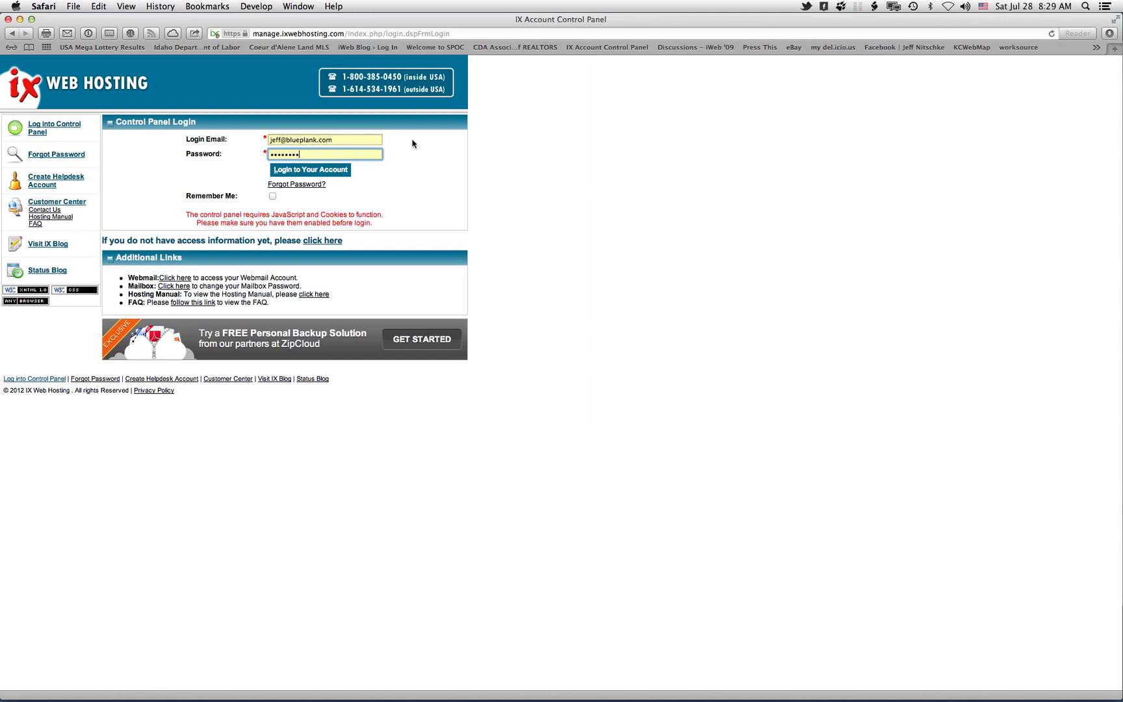
{"action": "mouse_move", "coordinate": [339, 141]}
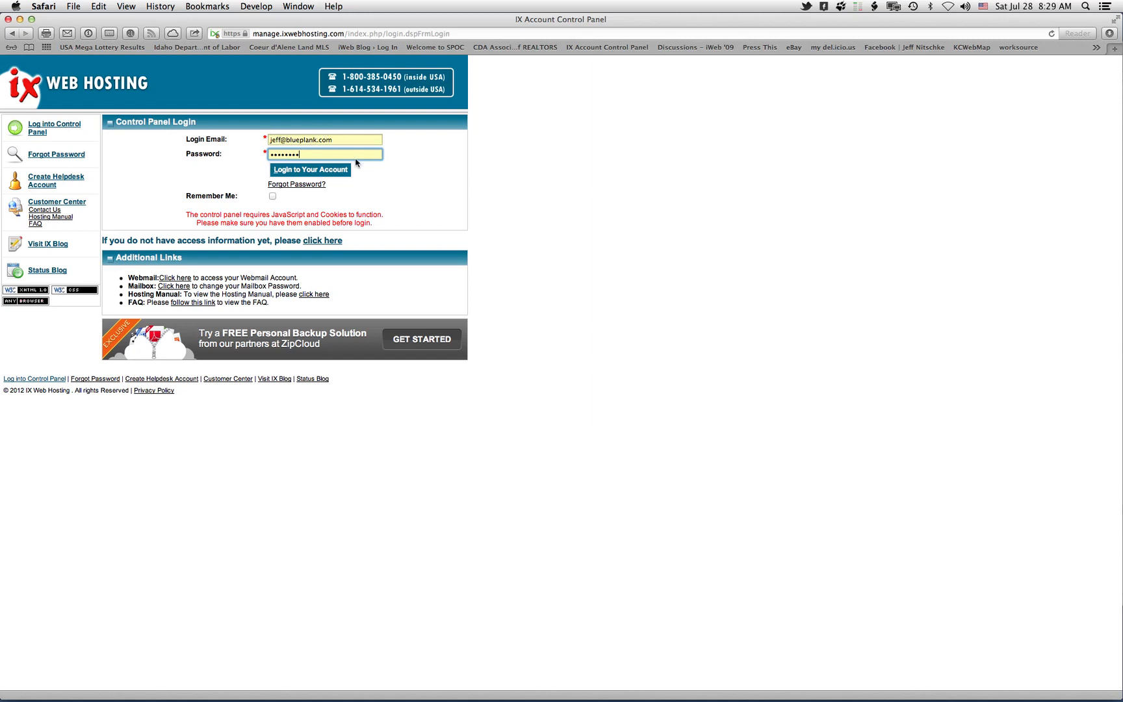
{"action": "left_click", "coordinate": [309, 170]}
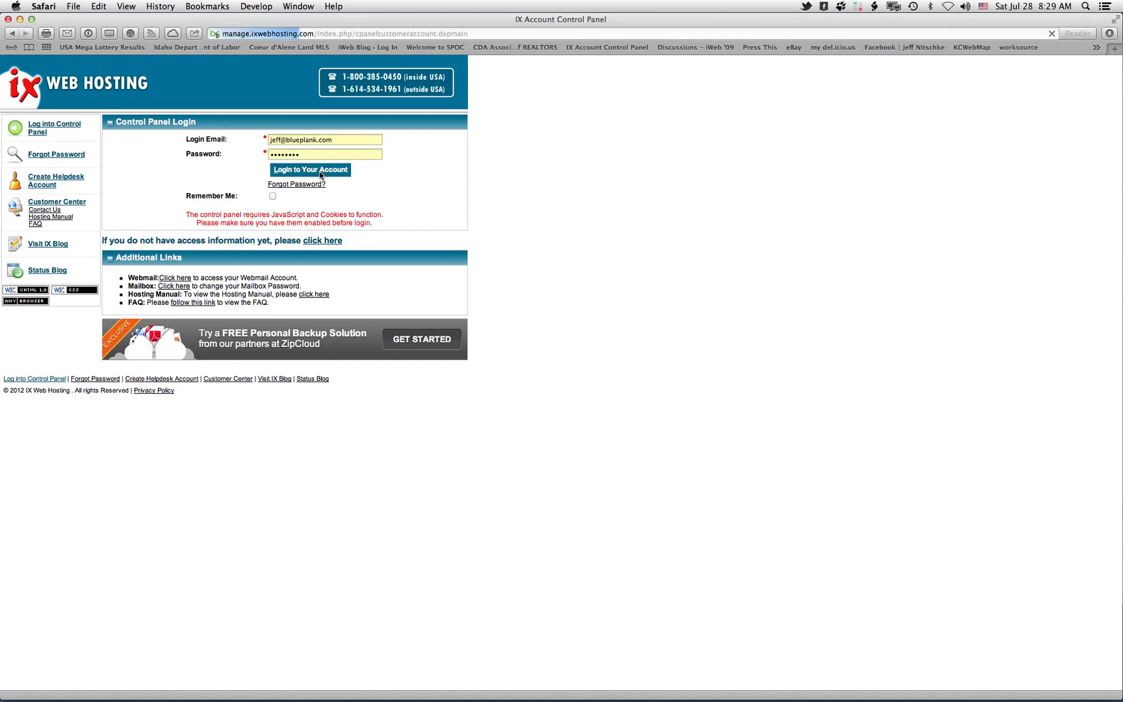
{"action": "left_click", "coordinate": [311, 170]}
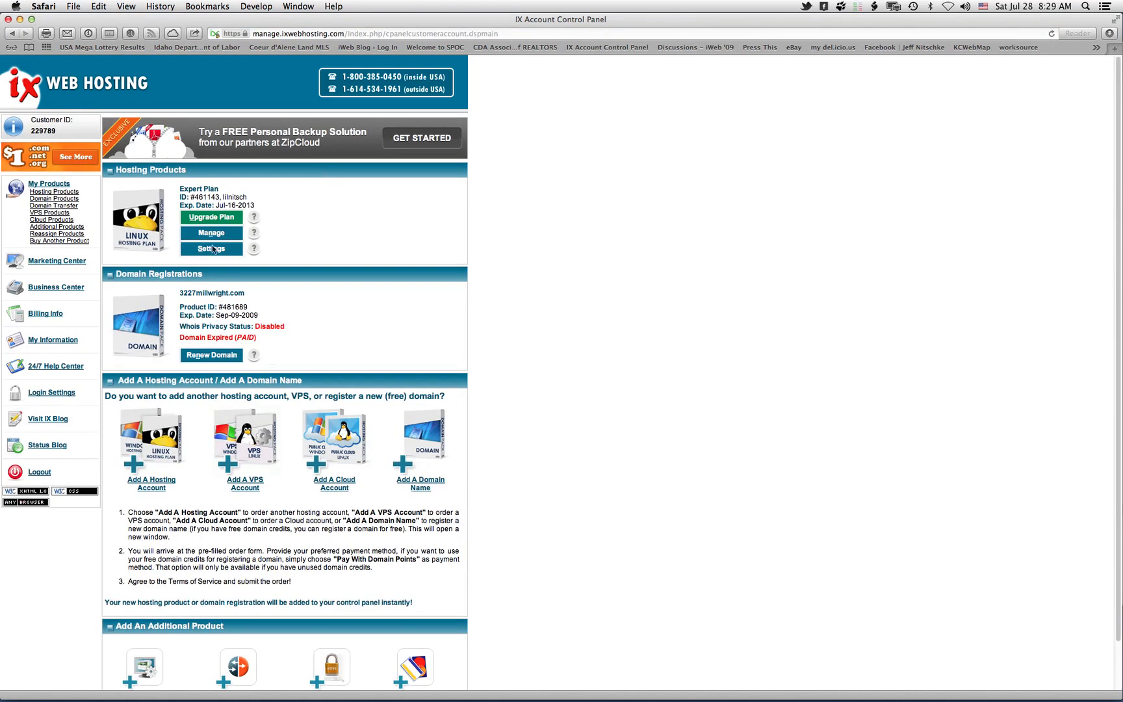
Step: Manage the Expert Plan to show its FTP User details
{"action": "left_click", "coordinate": [211, 233]}
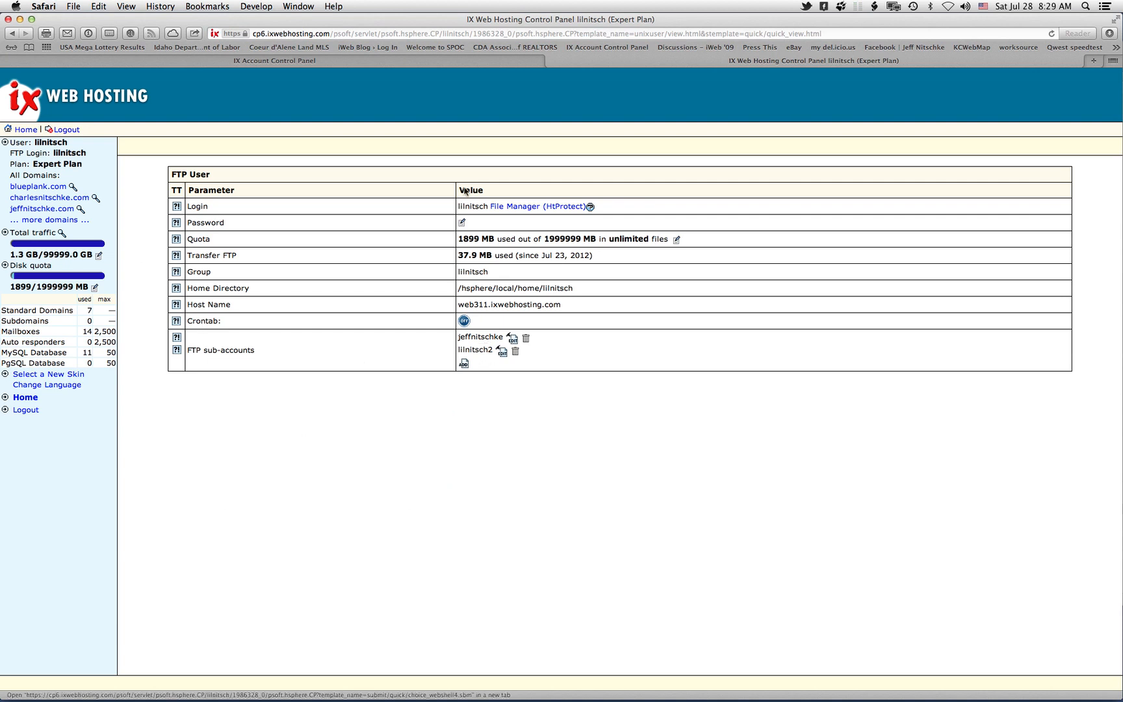
Step: Copy the host name web311.ixwebhosting.com from the FTP User table via Edit > Copy
{"action": "double_click", "coordinate": [471, 207]}
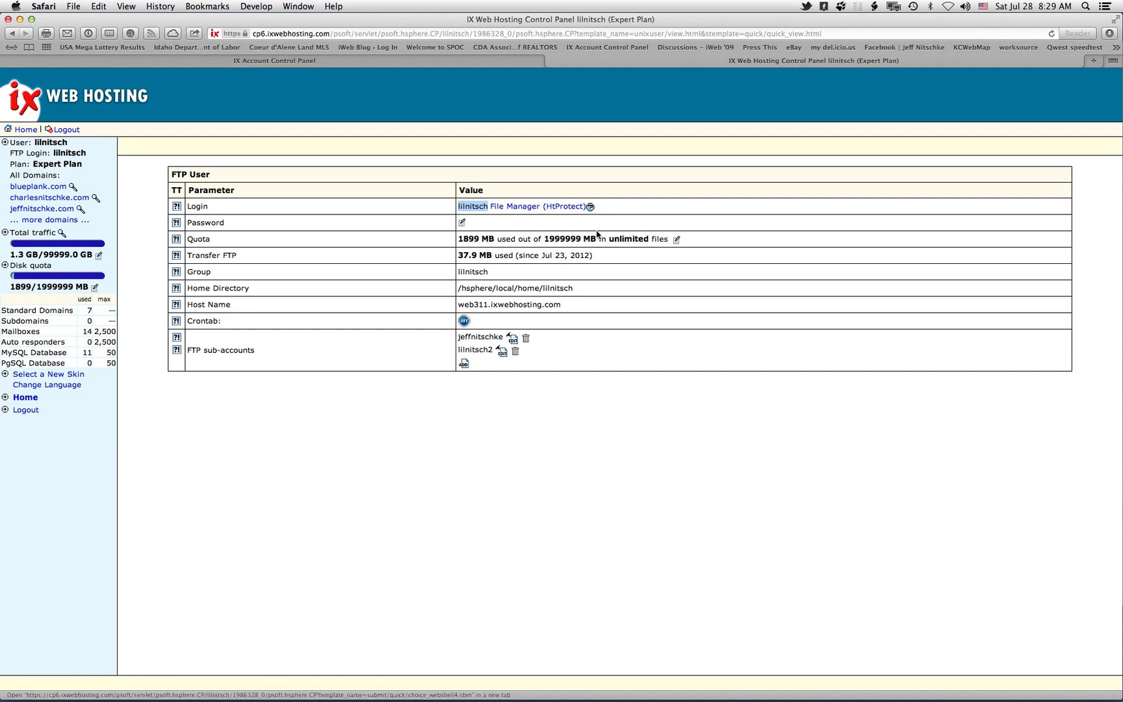
{"action": "mouse_move", "coordinate": [475, 260]}
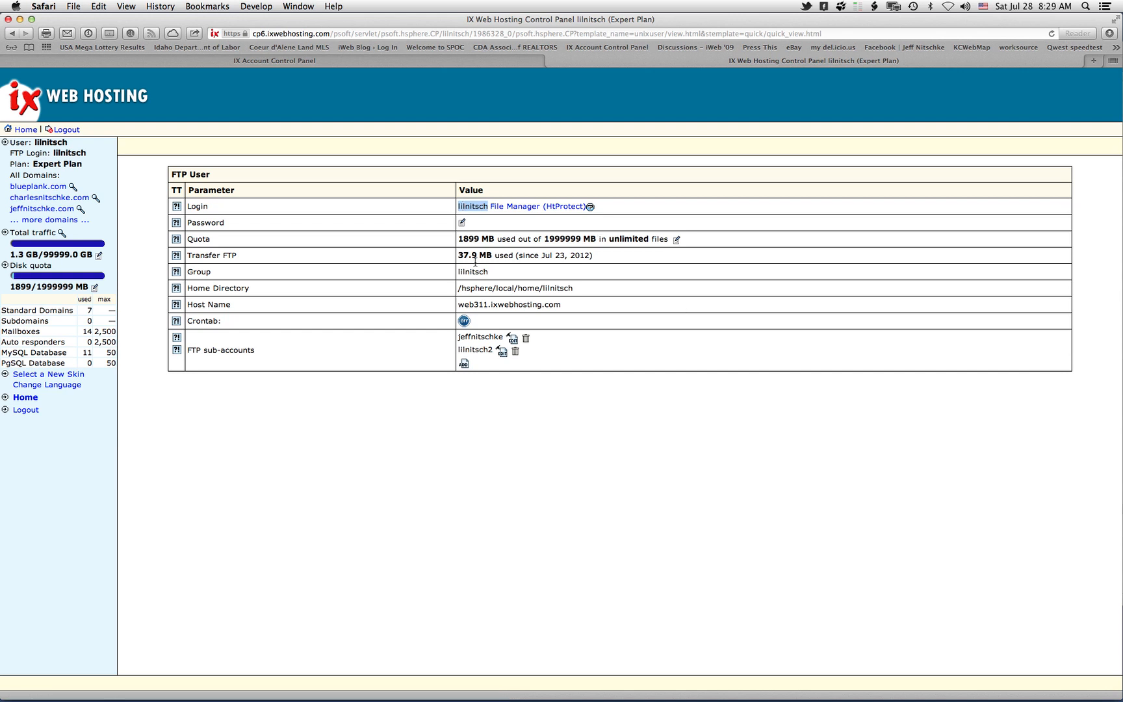
{"action": "mouse_move", "coordinate": [255, 156]}
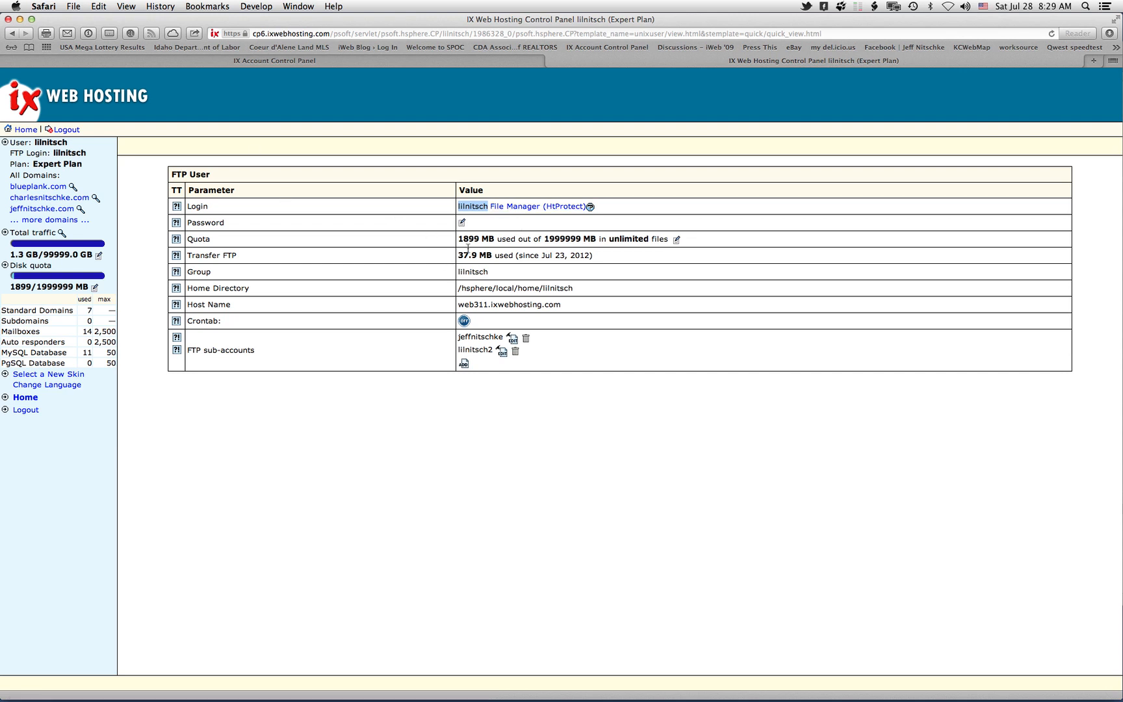
{"action": "mouse_move", "coordinate": [381, 241]}
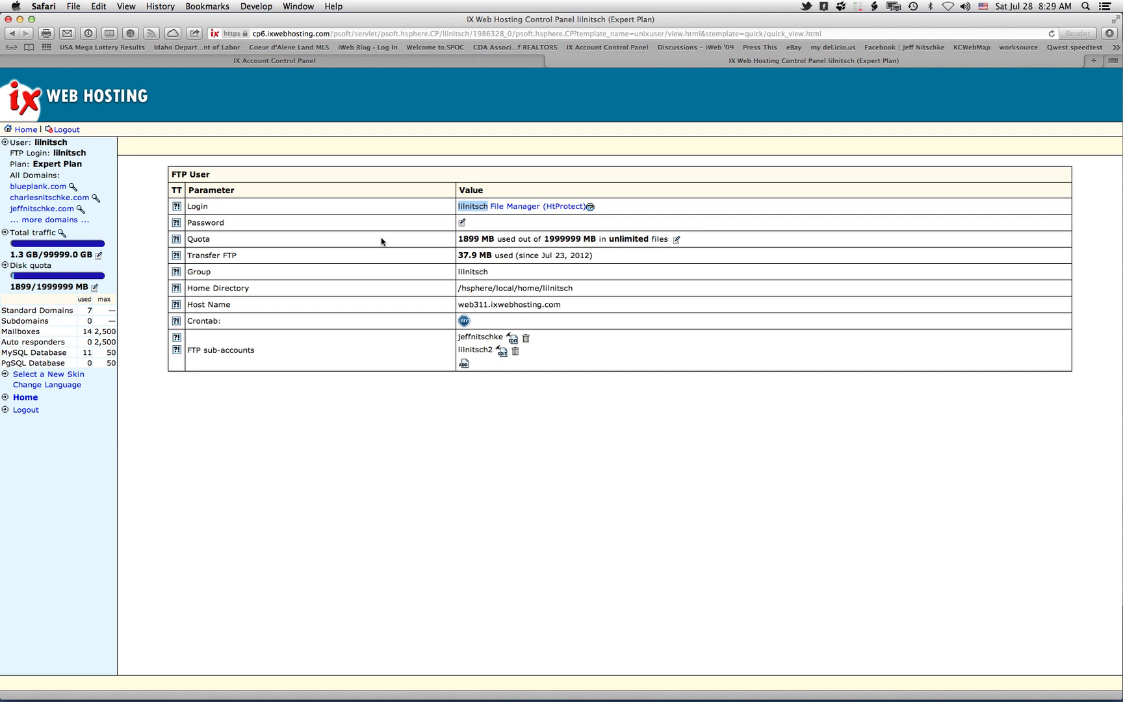
{"action": "mouse_move", "coordinate": [461, 228]}
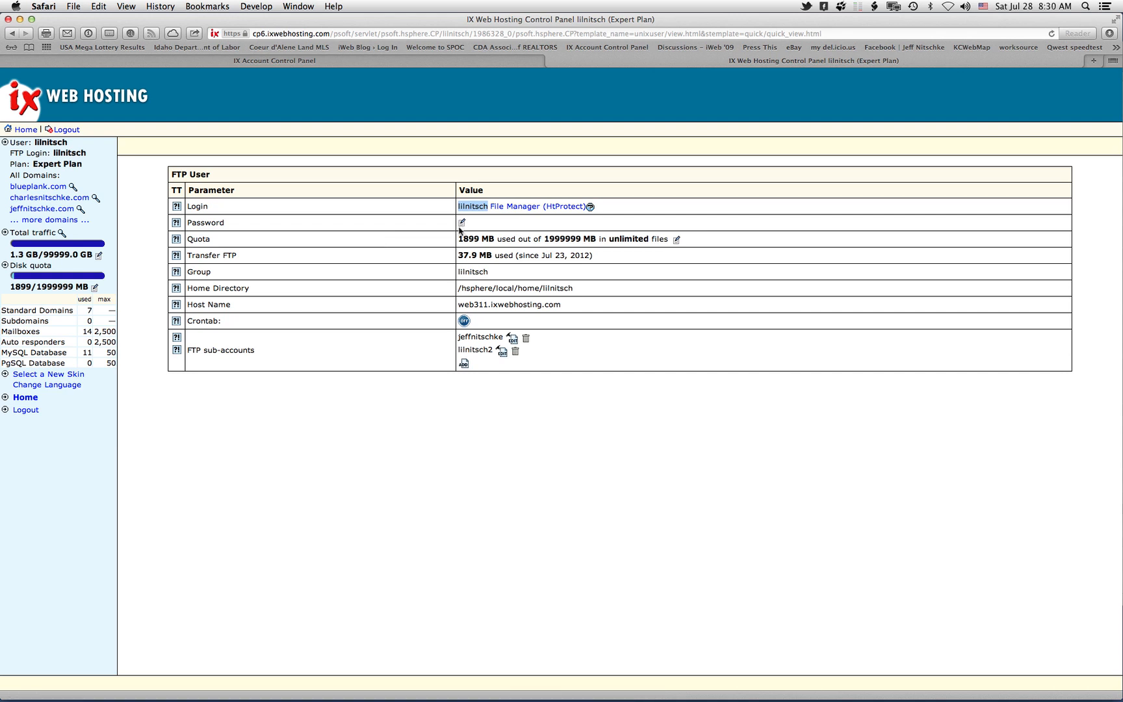
{"action": "mouse_move", "coordinate": [463, 223]}
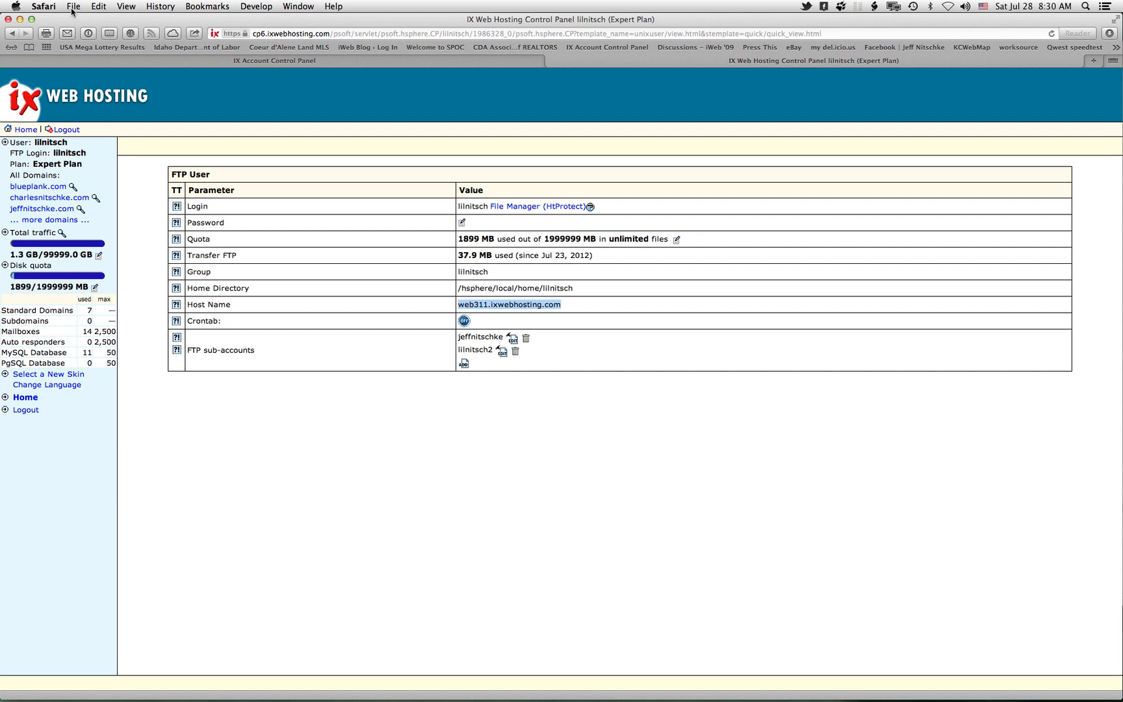
{"action": "left_click", "coordinate": [97, 5]}
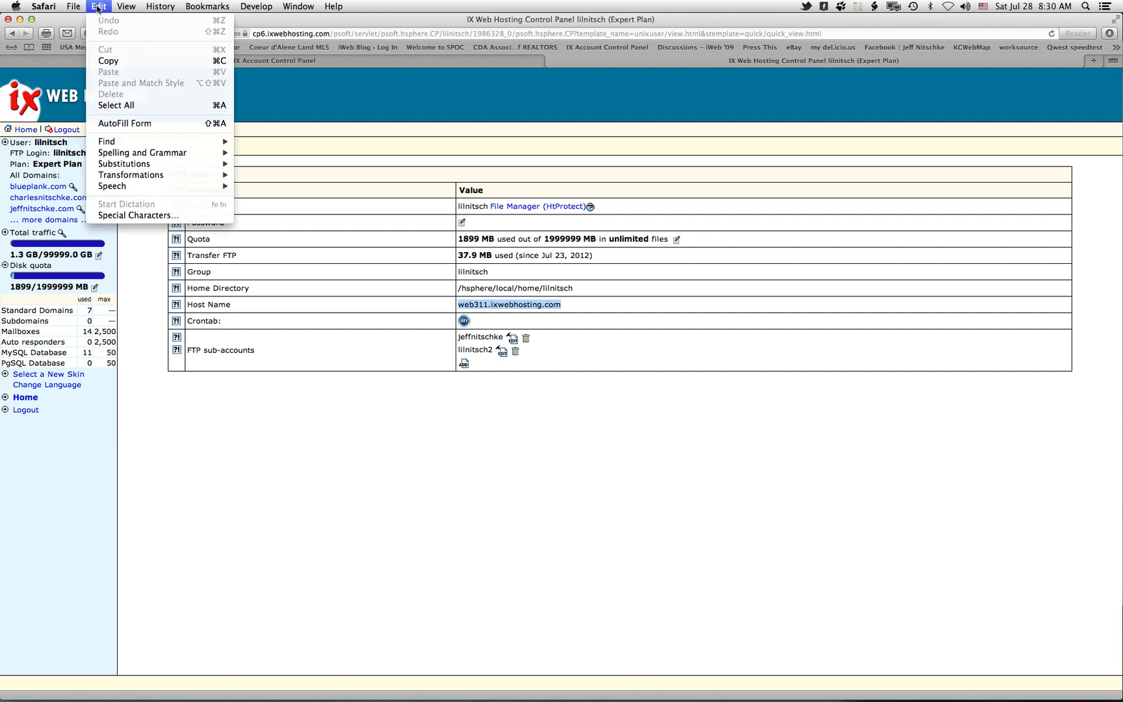
{"action": "left_click", "coordinate": [97, 5]}
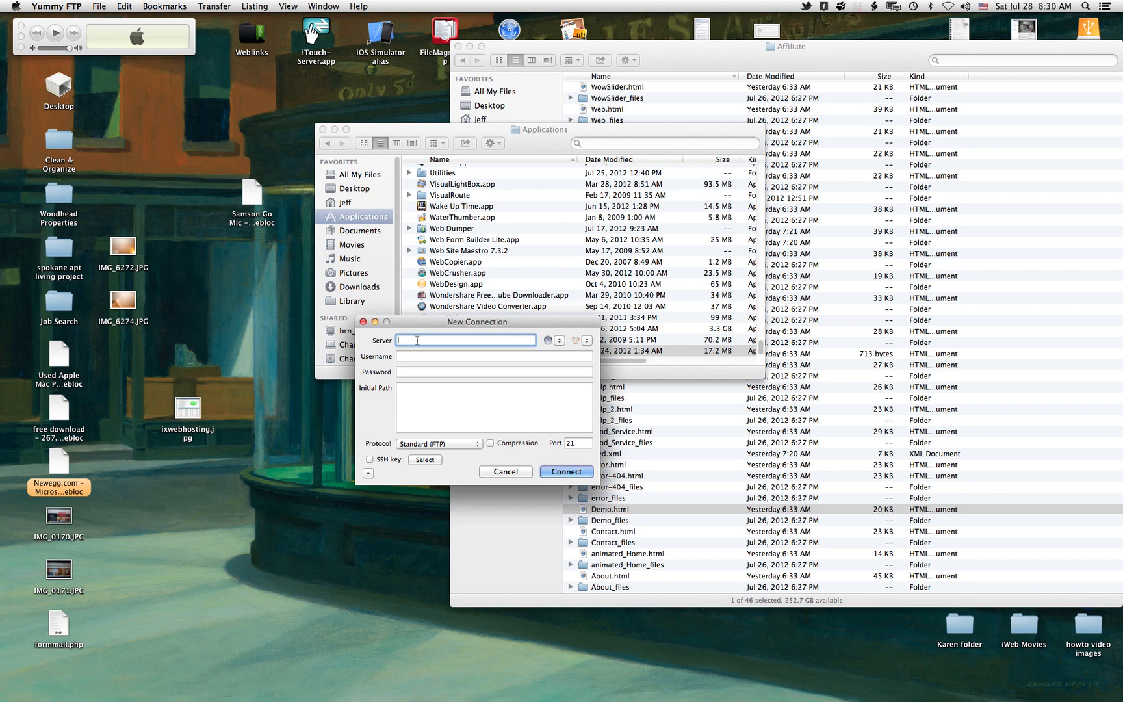
{"action": "type", "text": "web311.ixwebhosting.com"}
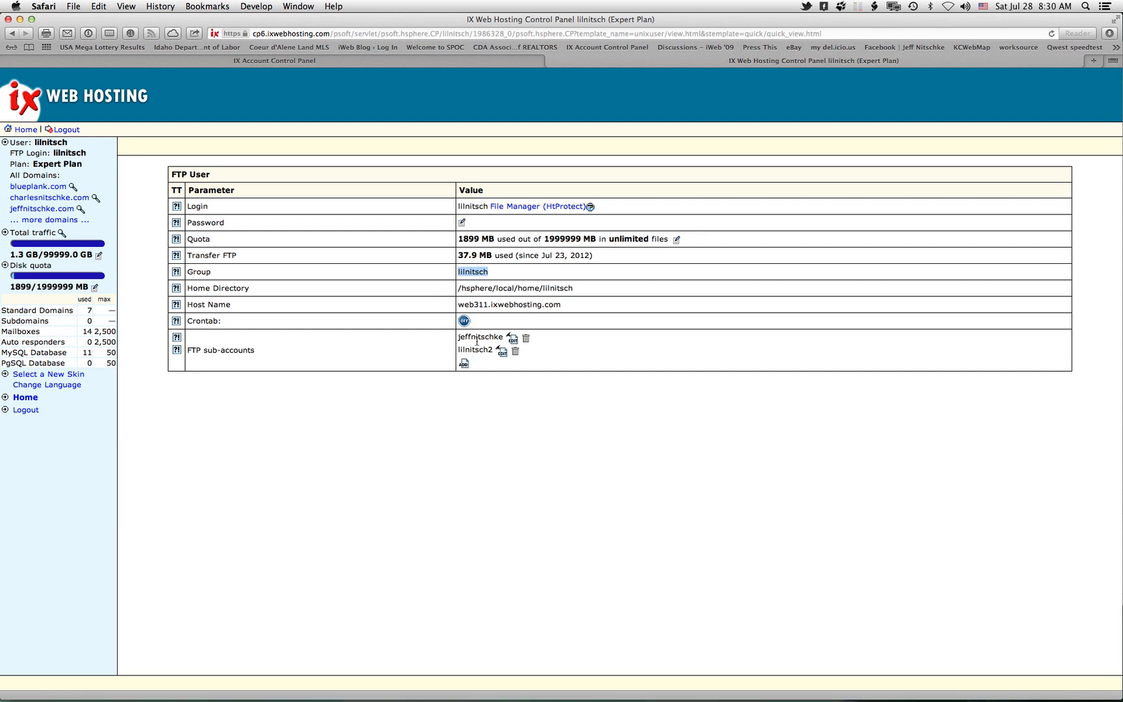
{"action": "double_click", "coordinate": [475, 349]}
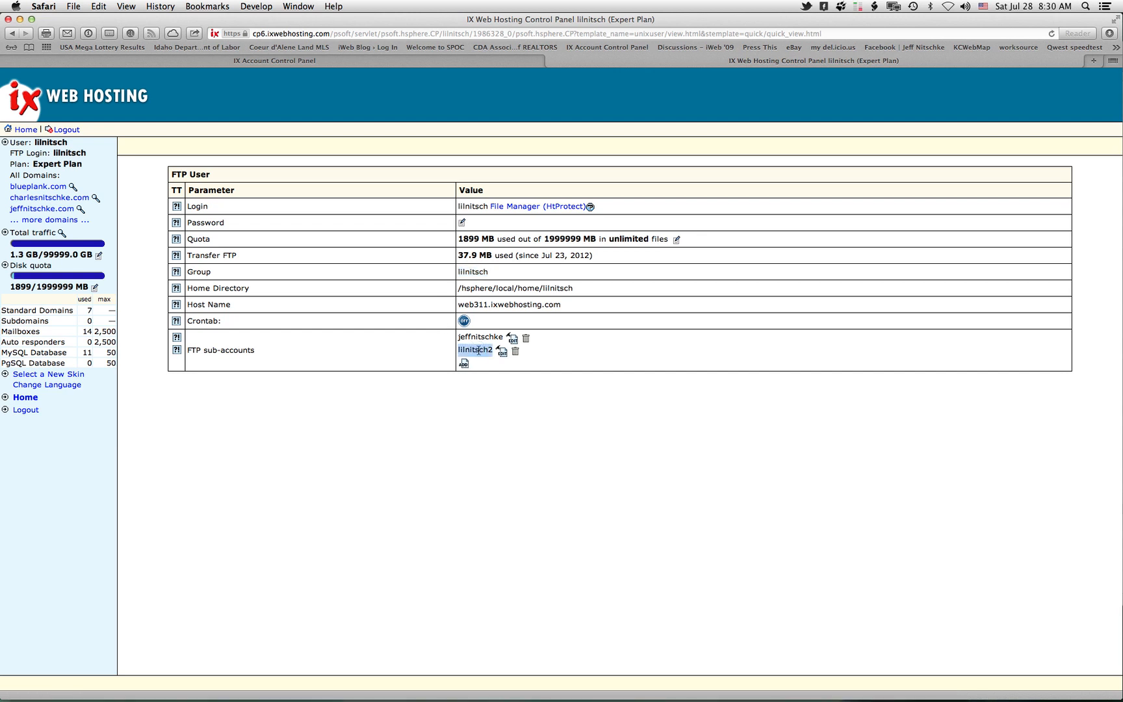
{"action": "mouse_move", "coordinate": [446, 280]}
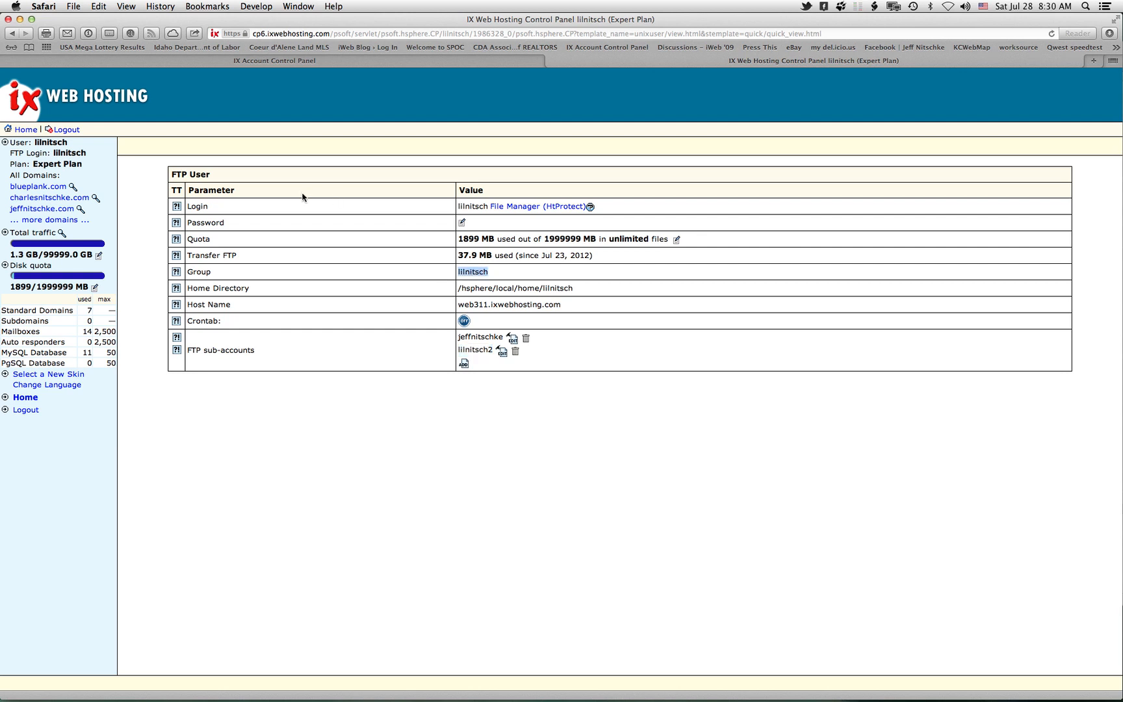
{"action": "mouse_move", "coordinate": [530, 279]}
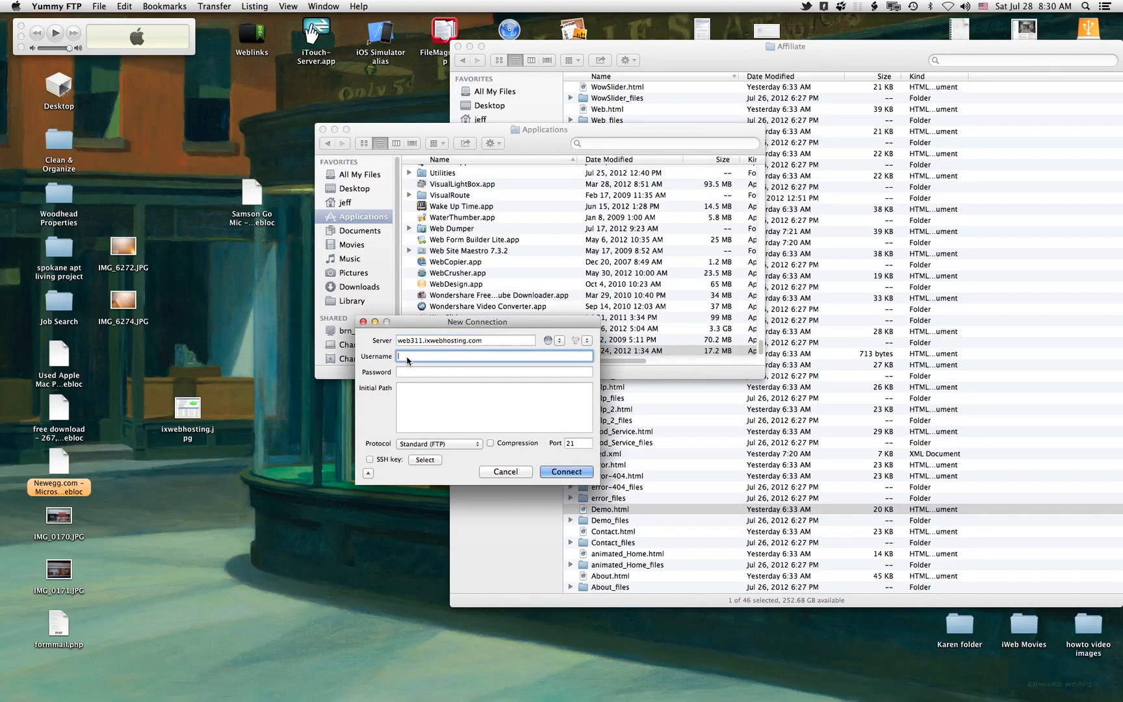
{"action": "type", "text": "lilnitsch"}
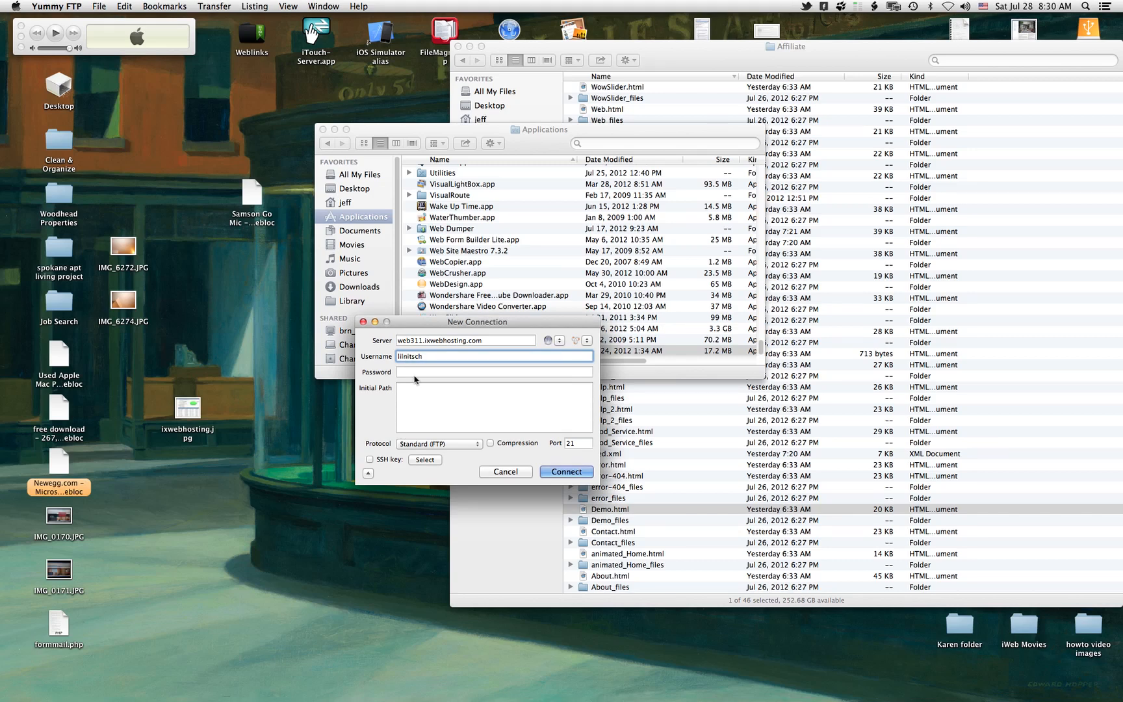
{"action": "left_click", "coordinate": [492, 372]}
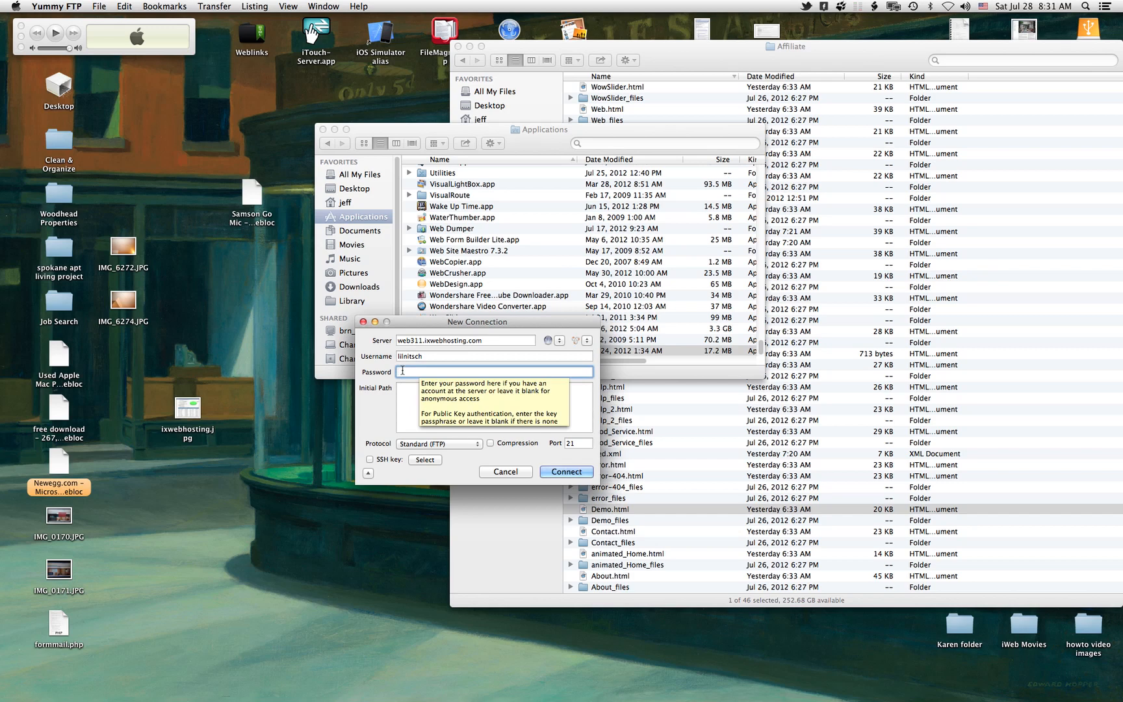
{"action": "type", "text": "•"}
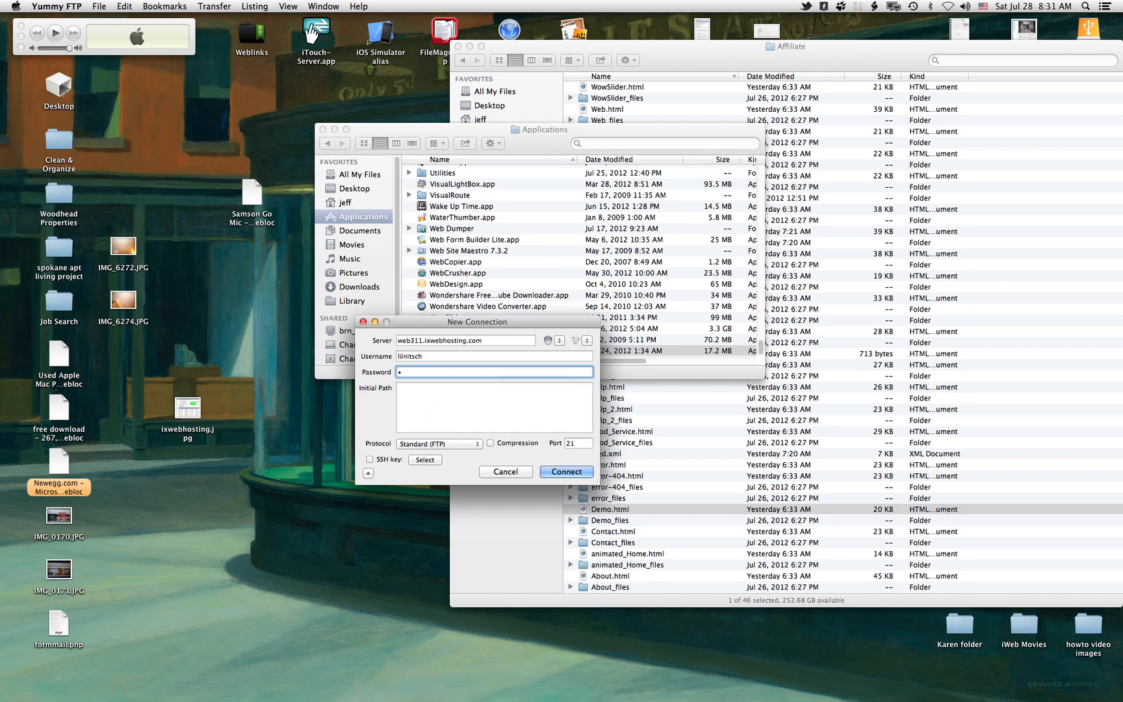
{"action": "type", "text": "password"}
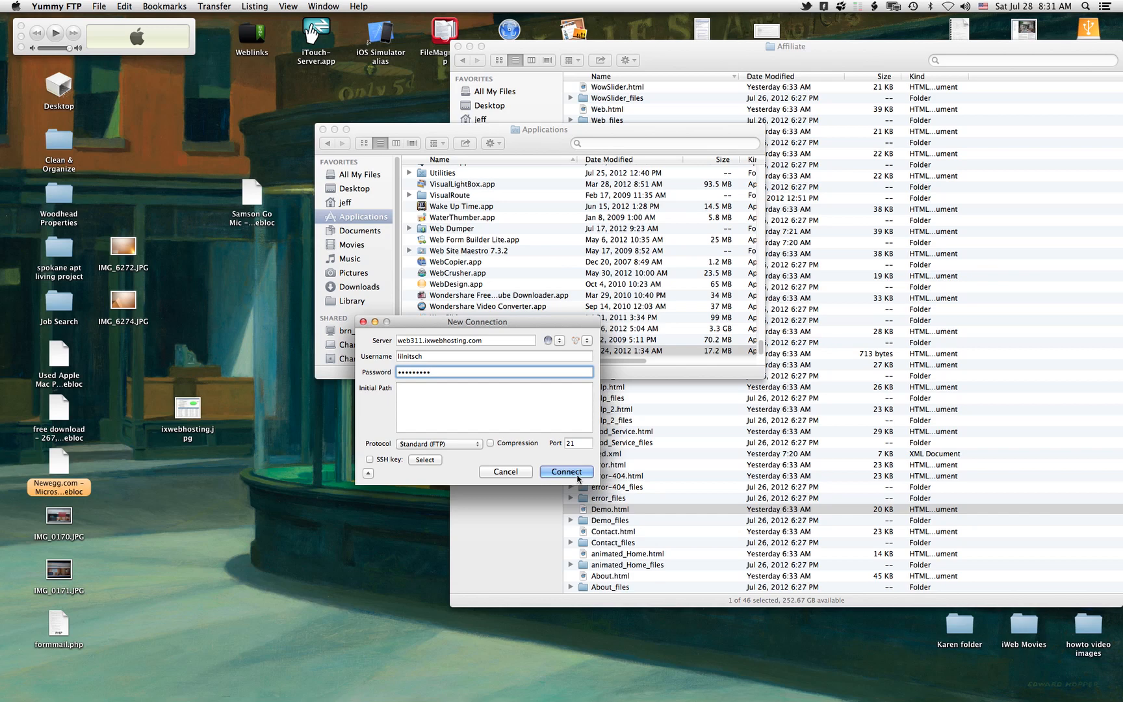
{"action": "mouse_move", "coordinate": [460, 424]}
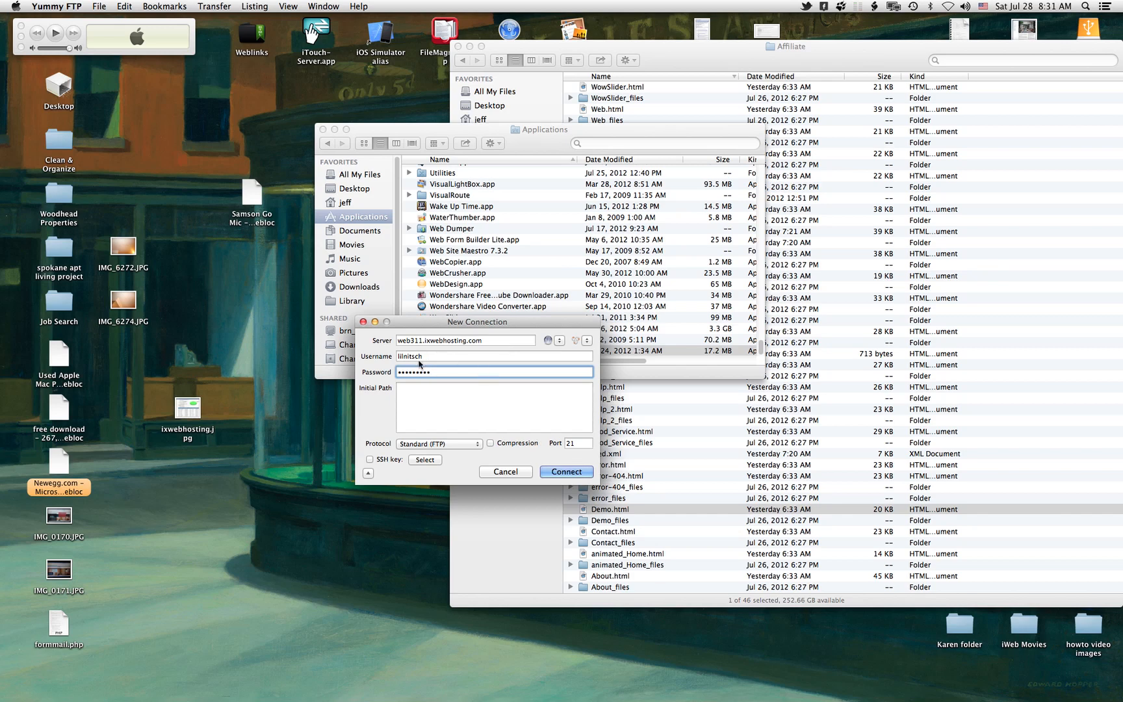
{"action": "mouse_move", "coordinate": [421, 345]}
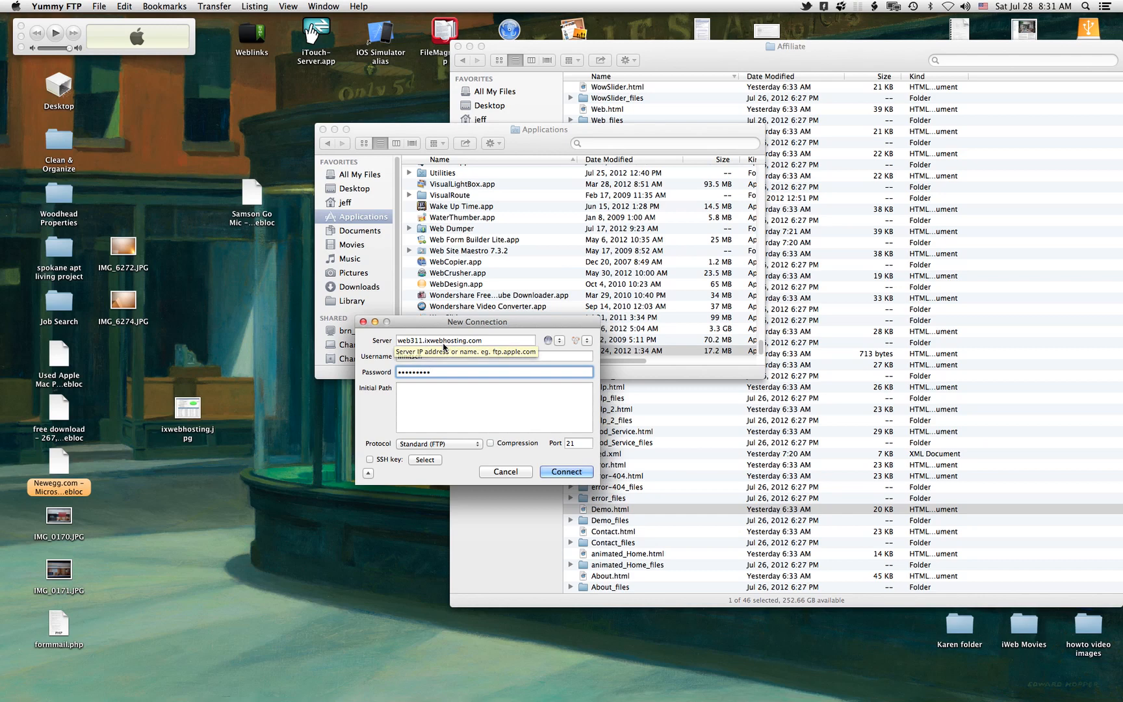
{"action": "type", "text": "lilnitsch"}
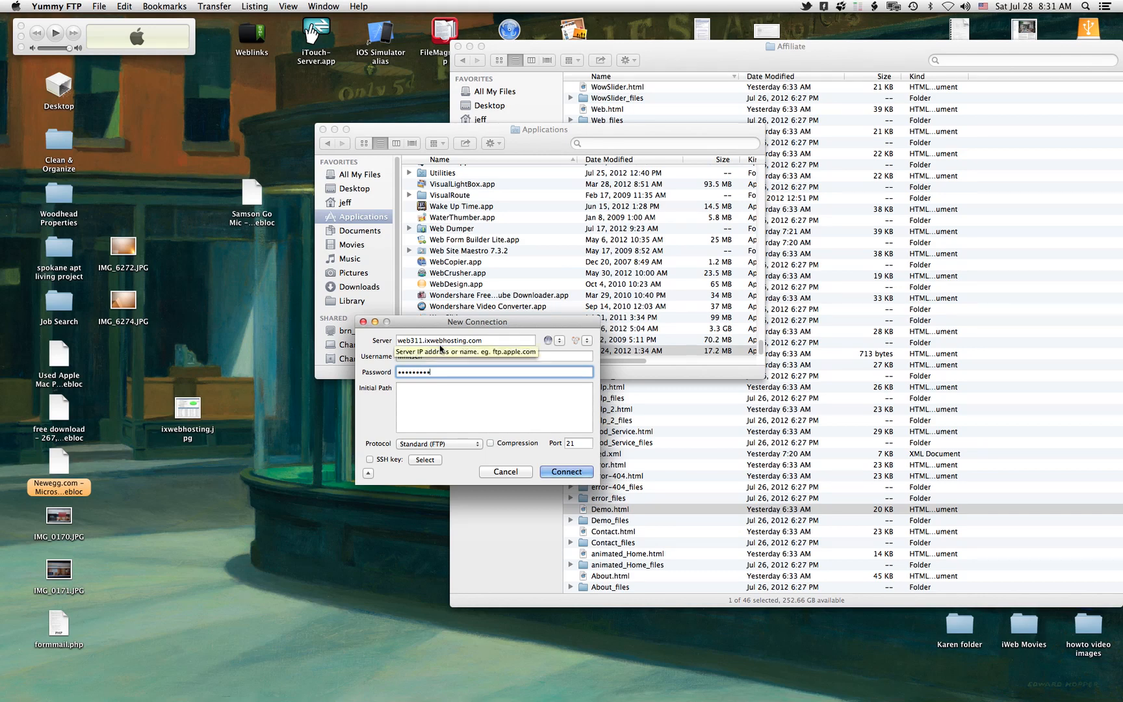
{"action": "type", "text": "lilnitsch"}
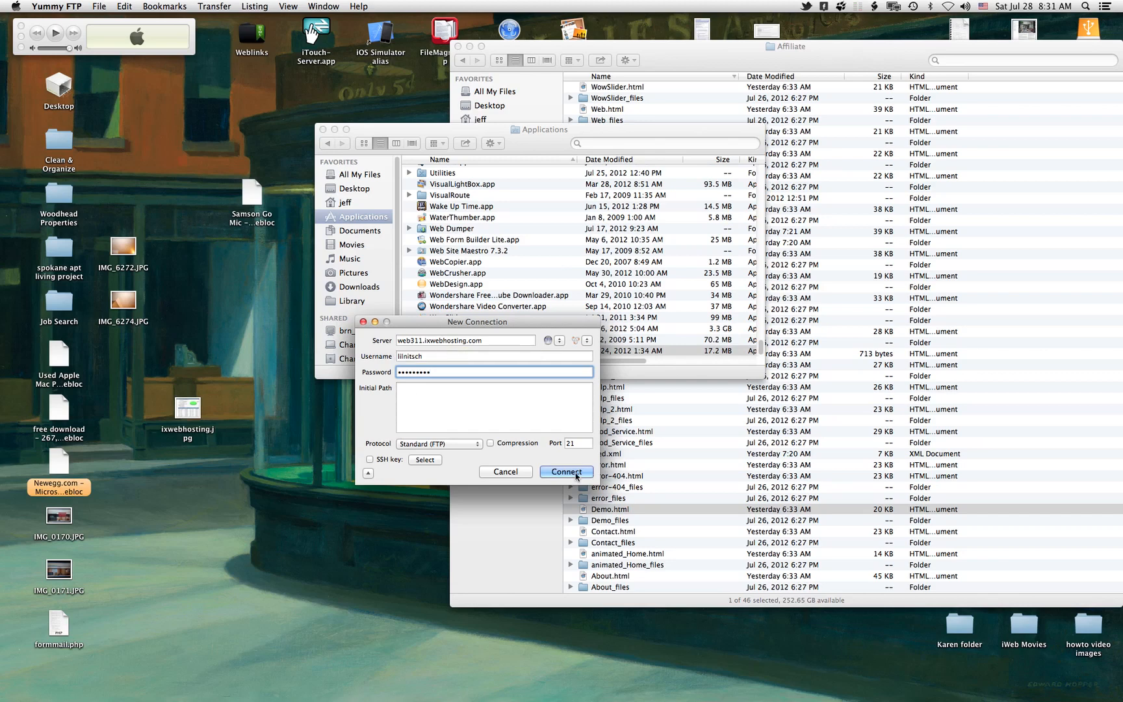
{"action": "left_click", "coordinate": [565, 471]}
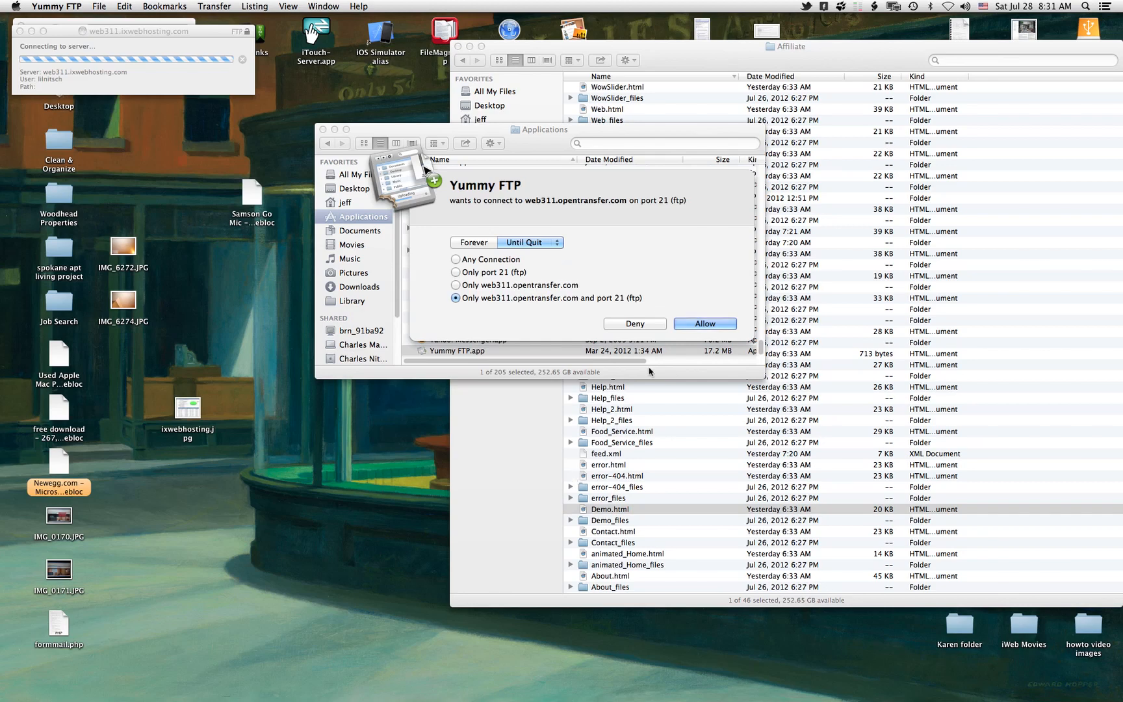
Step: Allow the firewall, dismiss the Login incorrect alert, and reconnect with the corrected username and password
{"action": "left_click", "coordinate": [703, 323]}
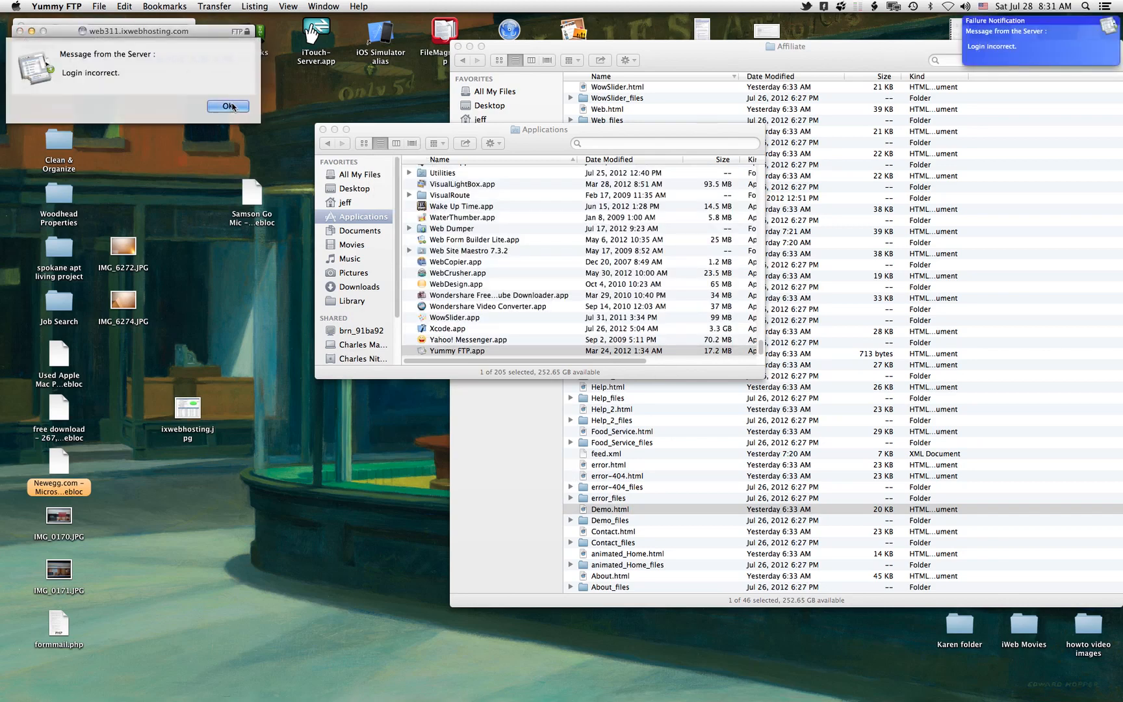
{"action": "left_click", "coordinate": [228, 107]}
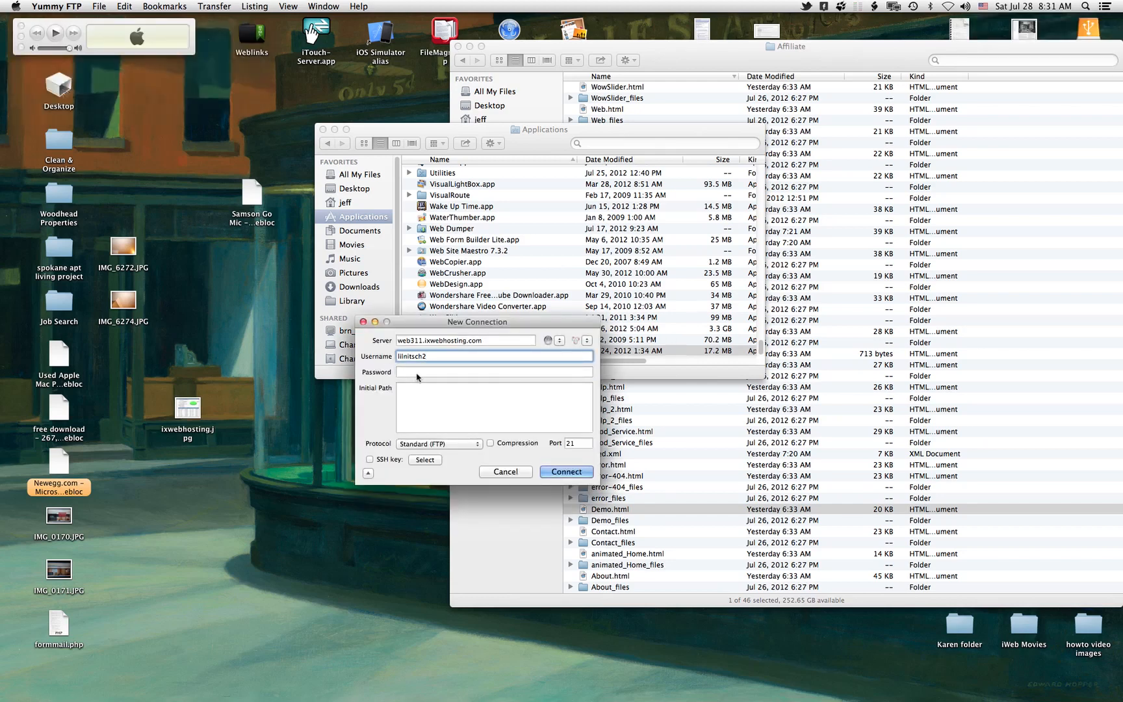
{"action": "left_click", "coordinate": [492, 371]}
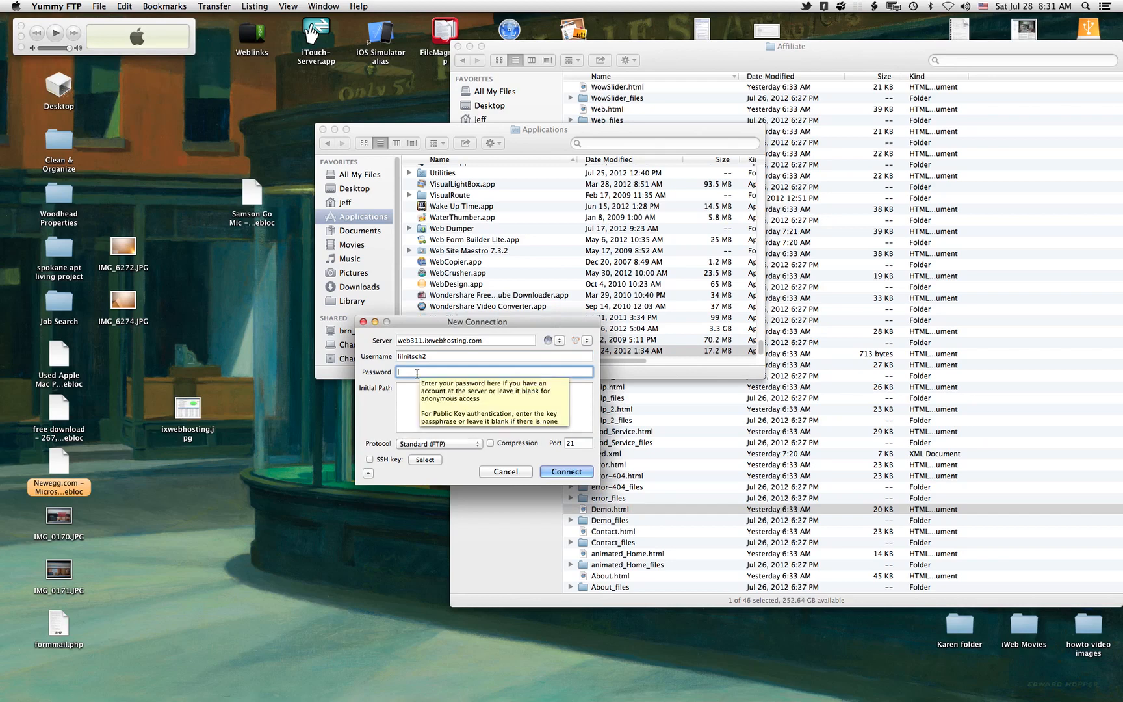
{"action": "type", "text": "••"}
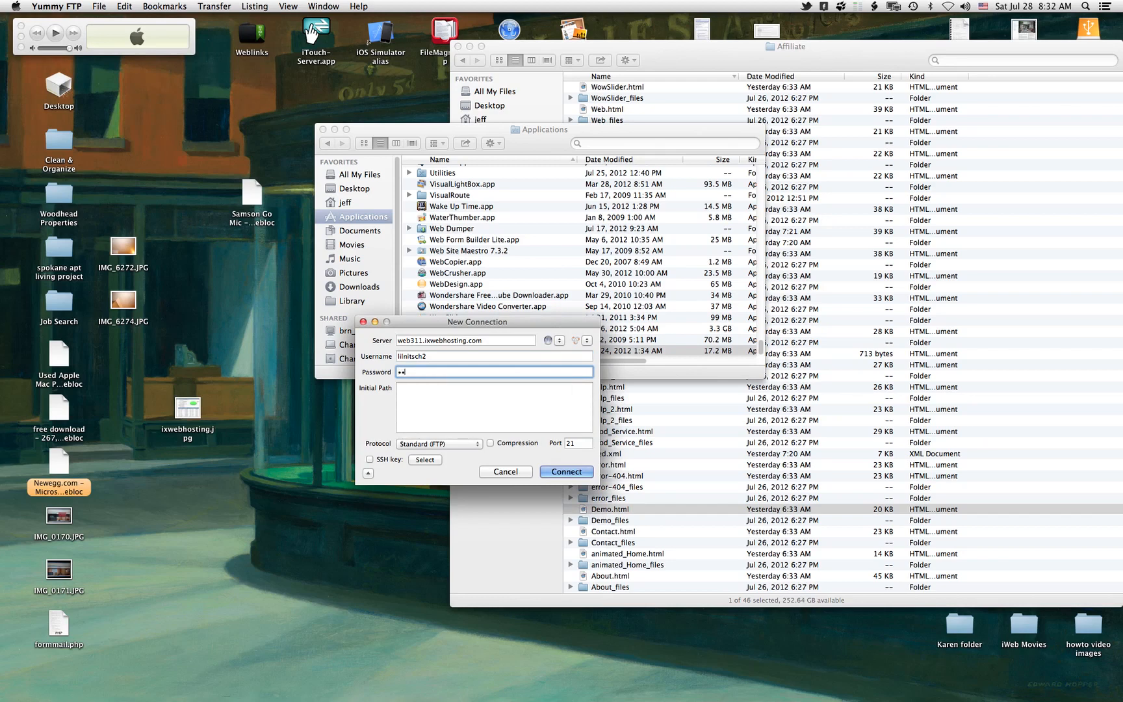
{"action": "type", "text": "password"}
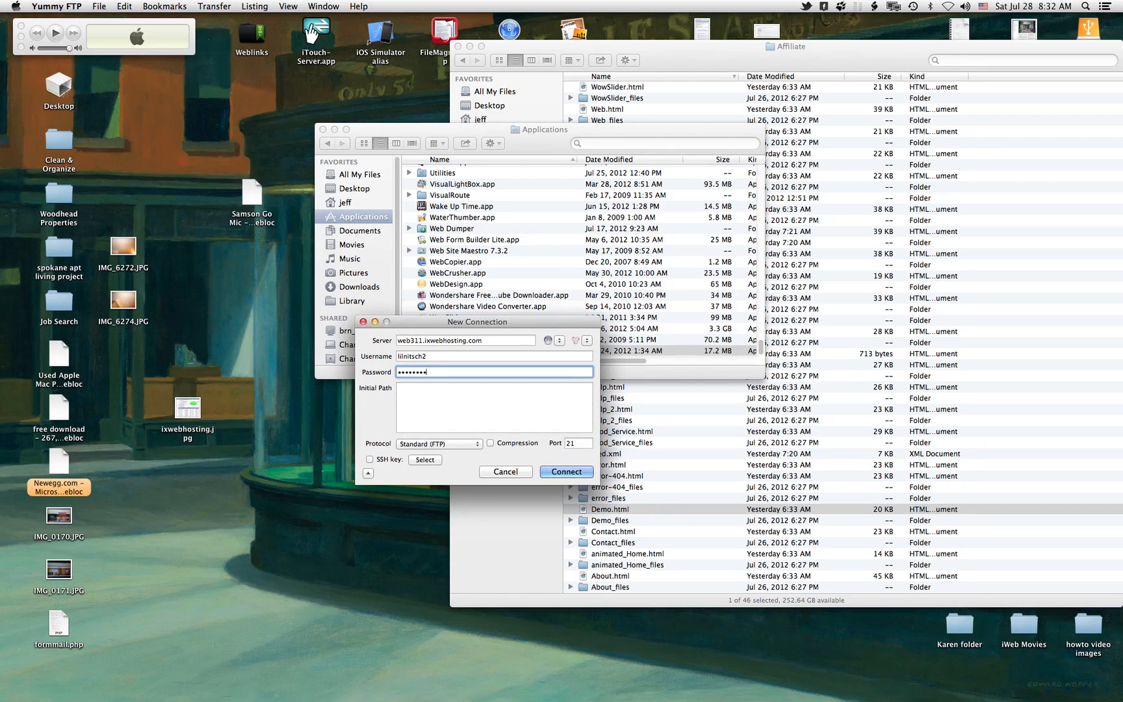
{"action": "left_click", "coordinate": [565, 472]}
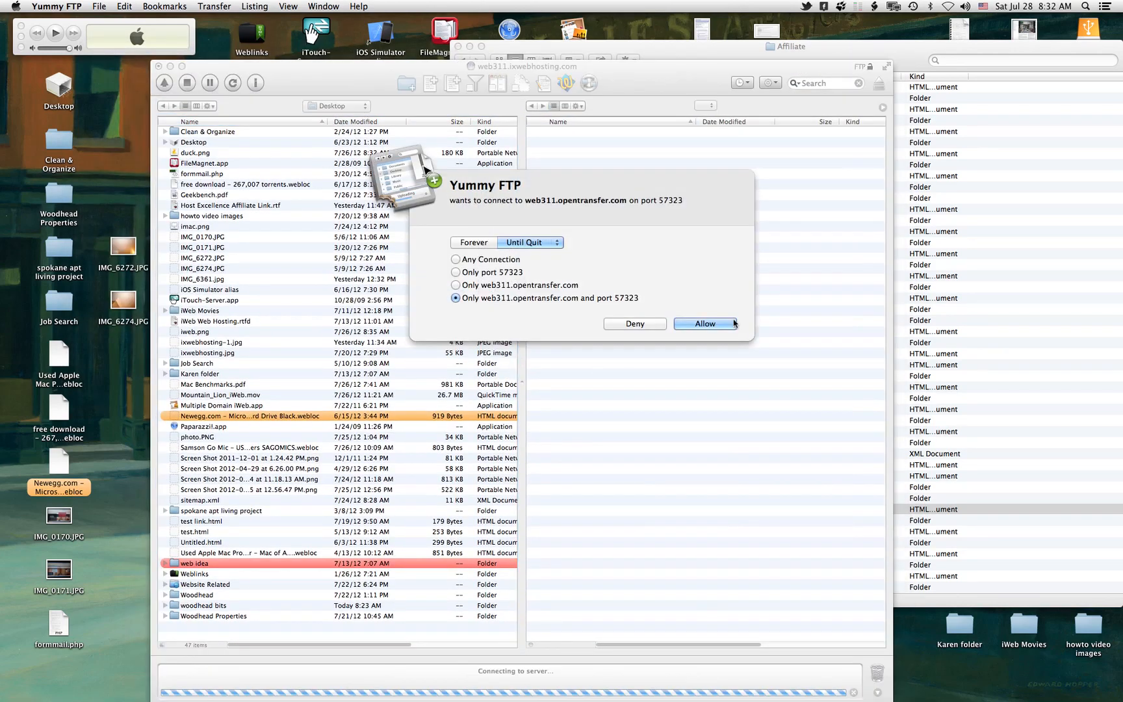
Step: Allow the server connection, select the server's About.html, and enter the local Website Related folder
{"action": "left_click", "coordinate": [704, 324]}
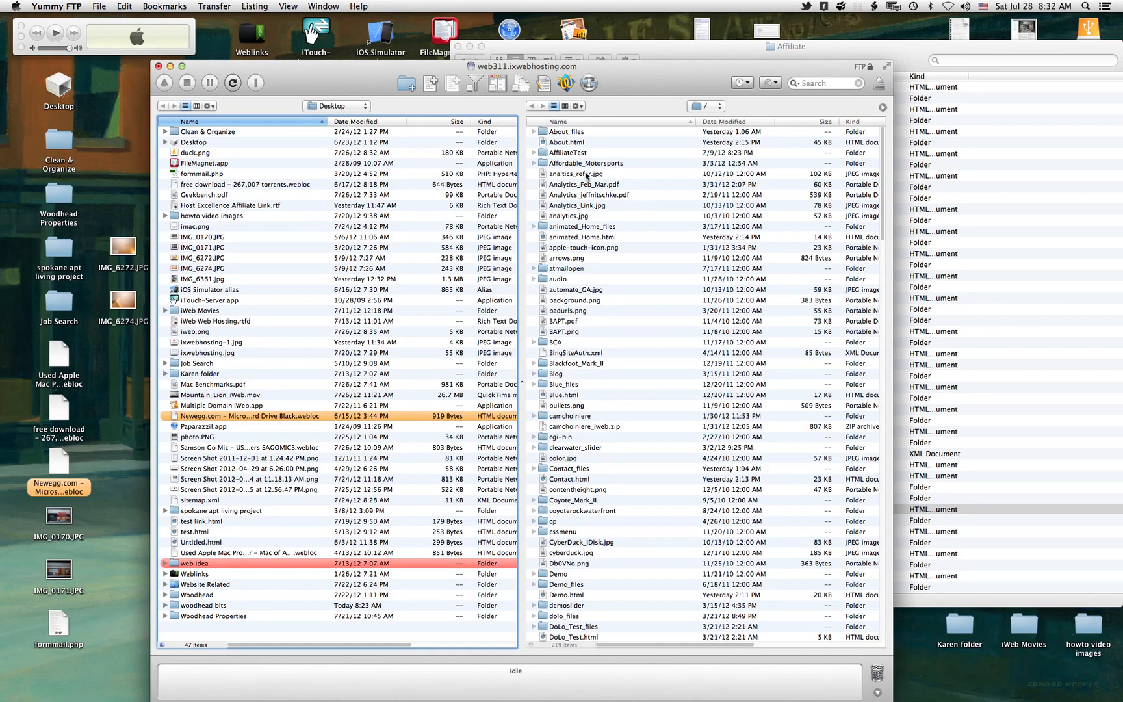
{"action": "left_click", "coordinate": [566, 141]}
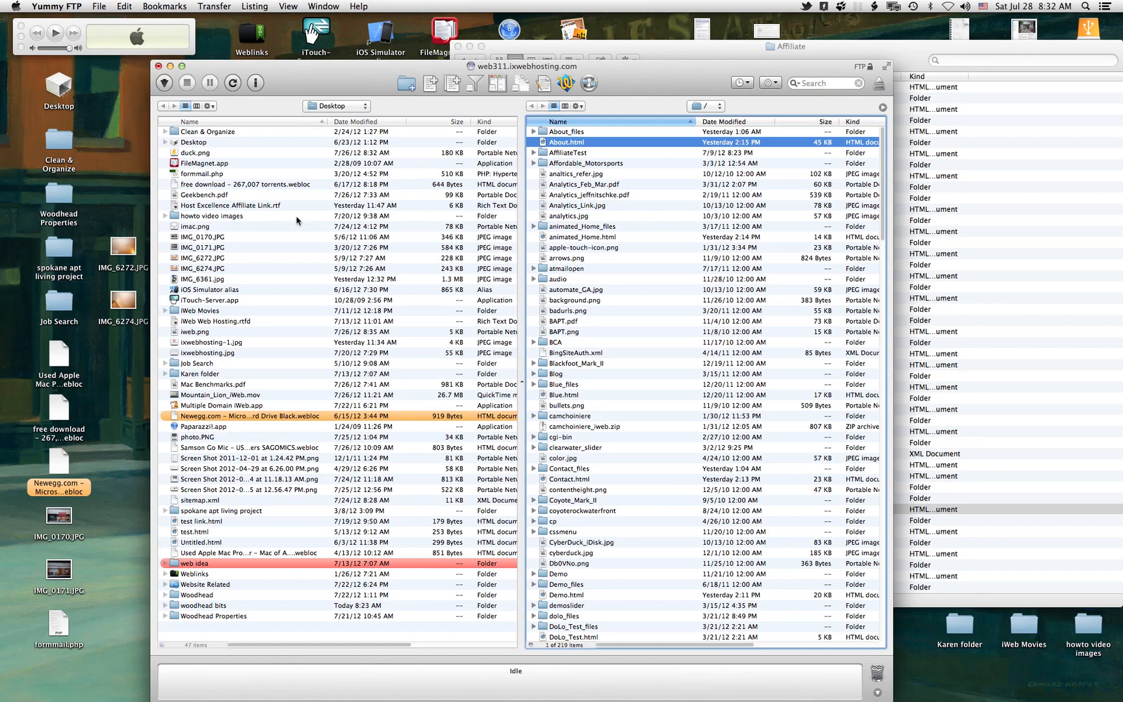
{"action": "mouse_move", "coordinate": [222, 279]}
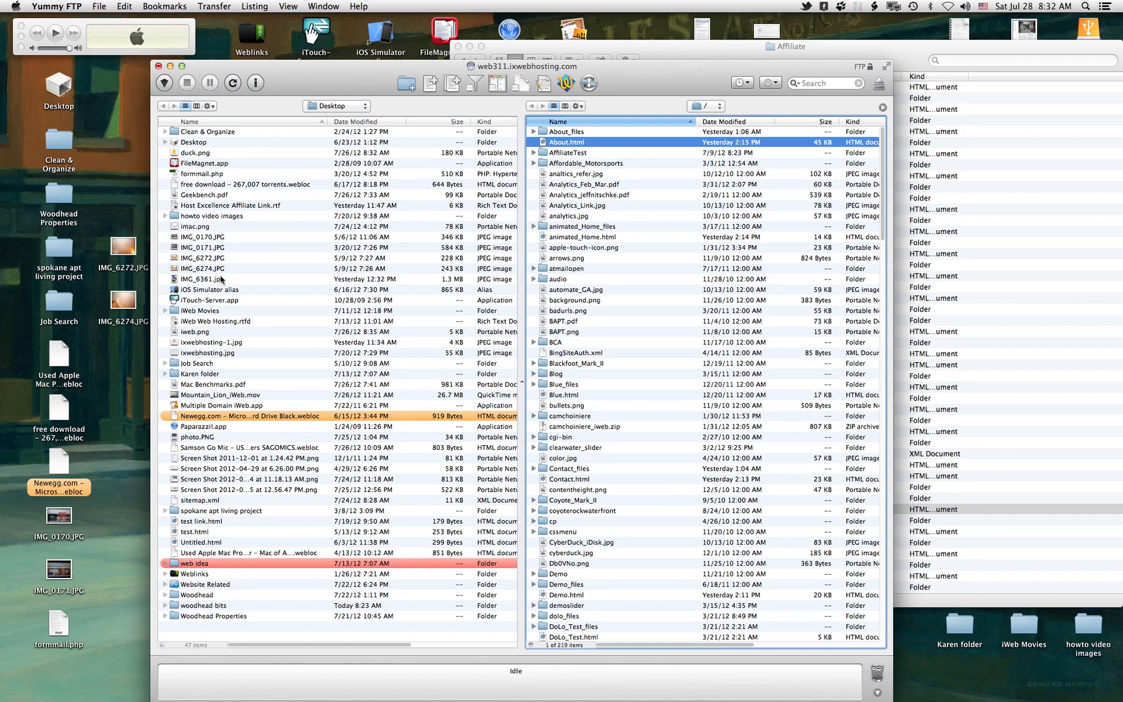
{"action": "mouse_move", "coordinate": [392, 527]}
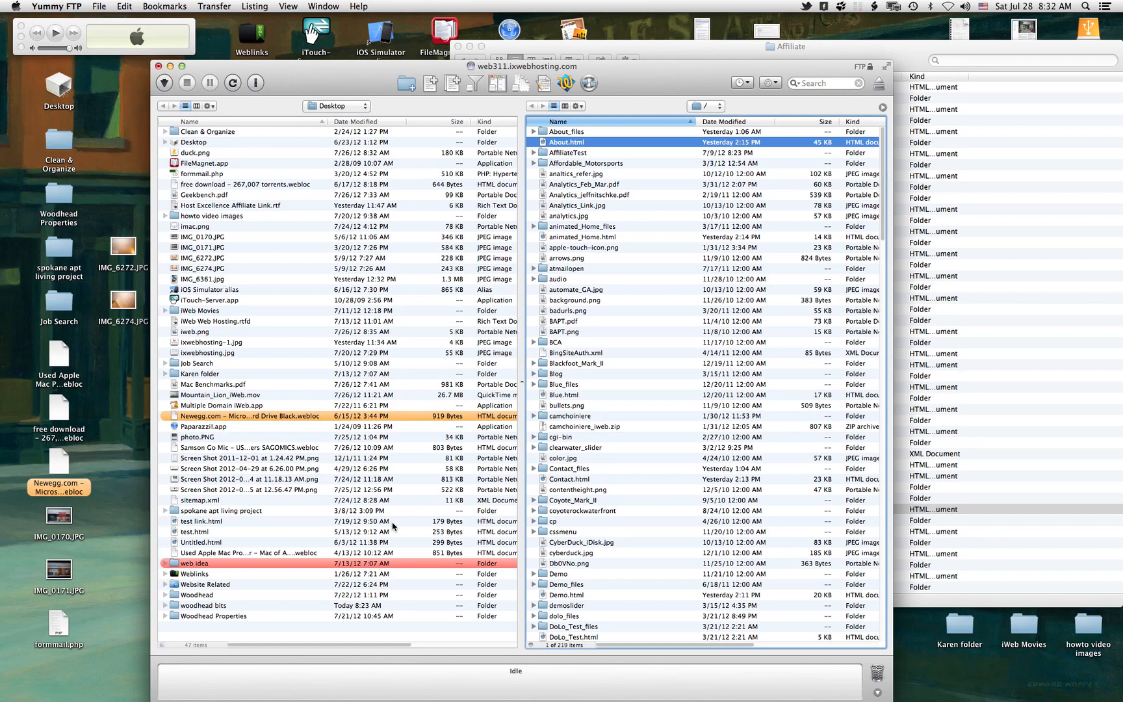
{"action": "left_click", "coordinate": [206, 584]}
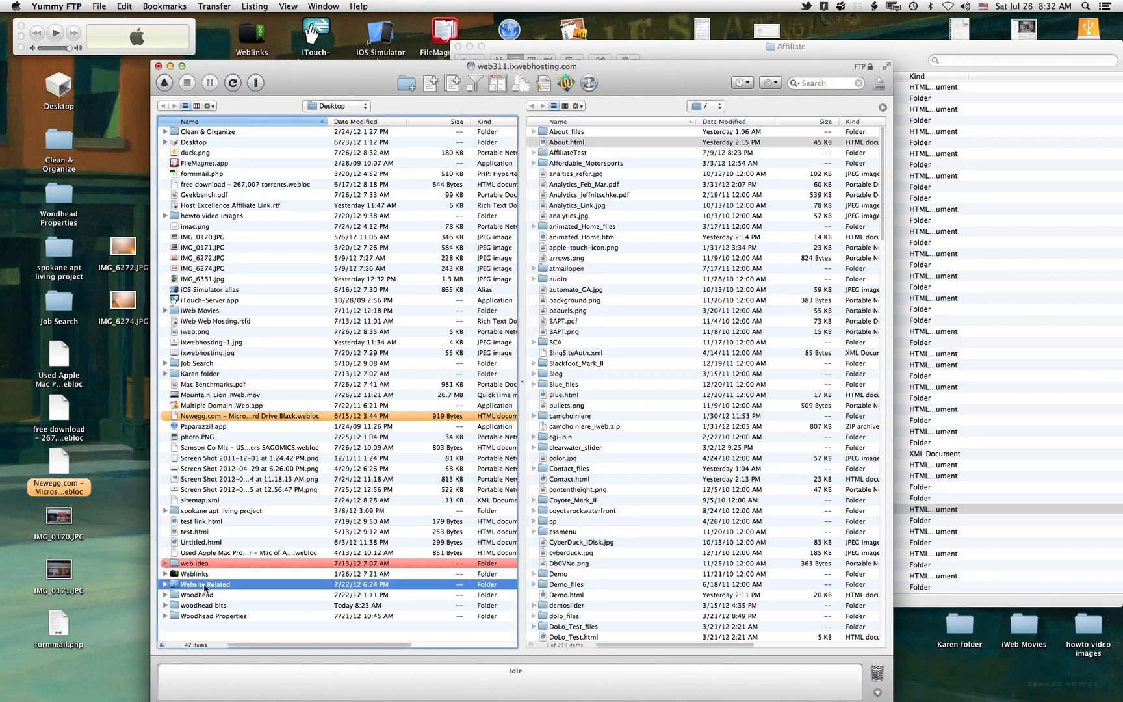
{"action": "double_click", "coordinate": [205, 583]}
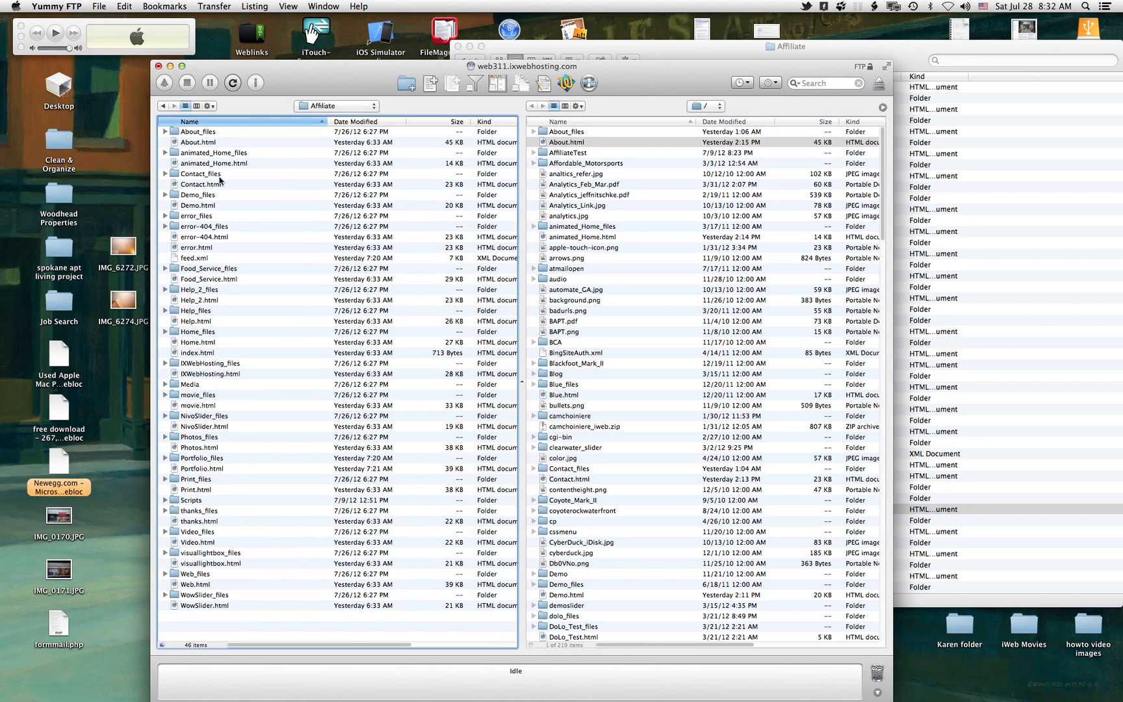
{"action": "mouse_move", "coordinate": [768, 212]}
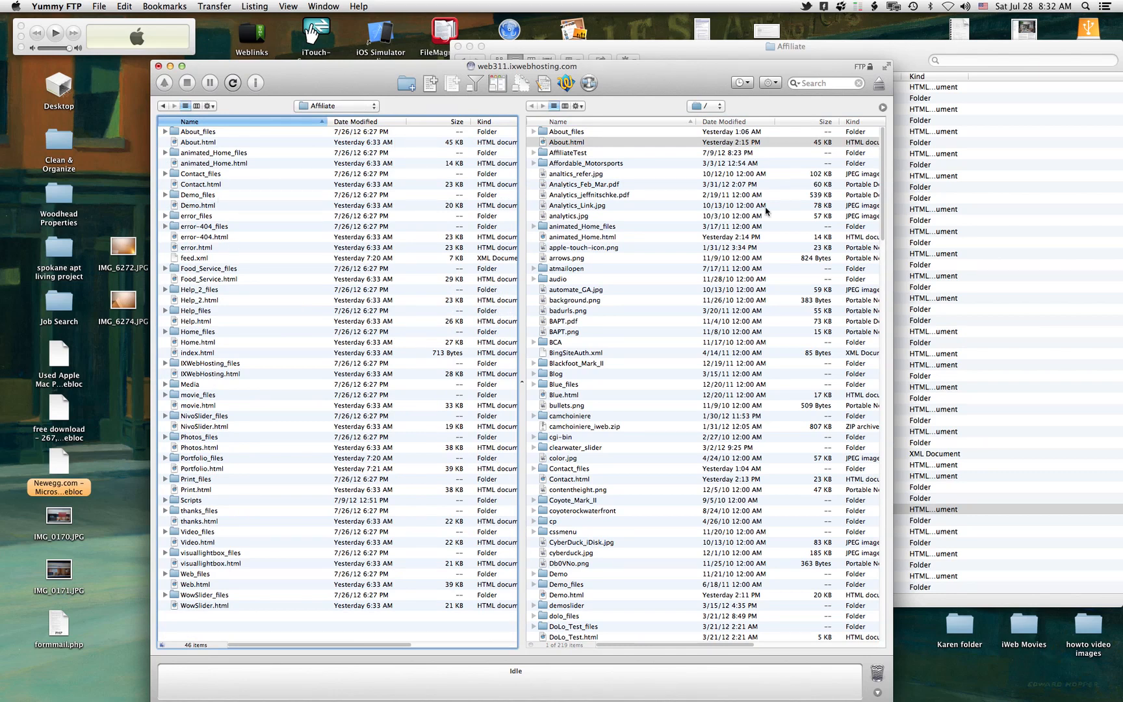
{"action": "mouse_move", "coordinate": [321, 157]}
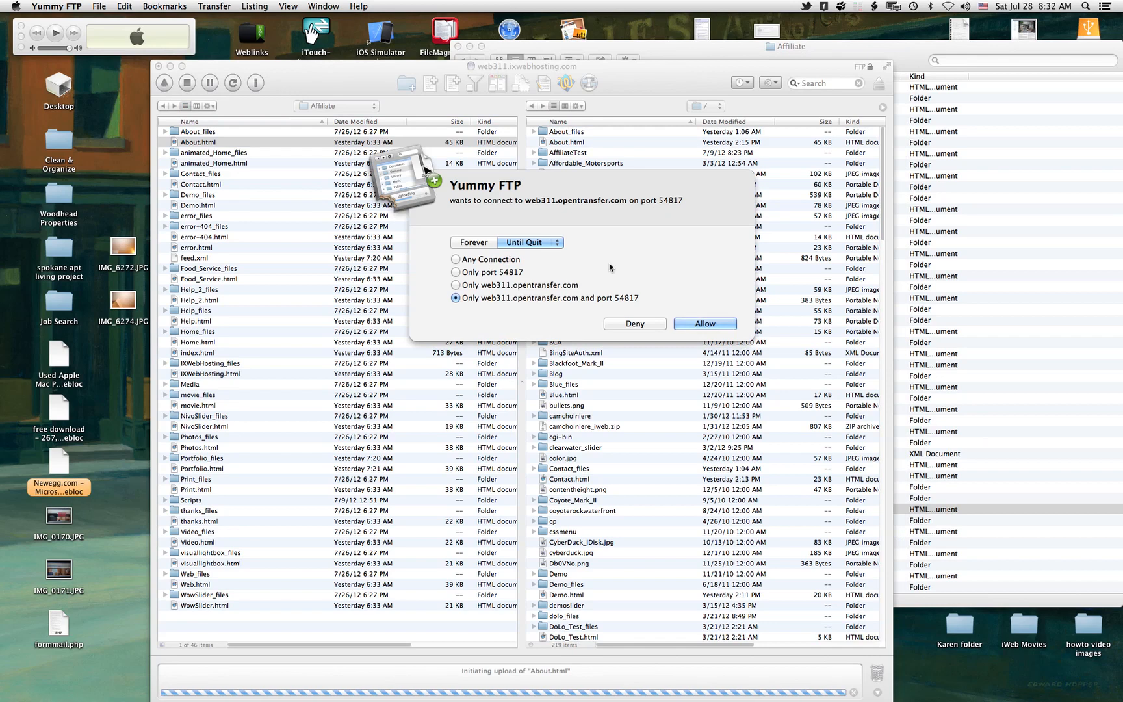
Step: Upload About.html, allowing the firewall prompts and confirming Replace of the server's copy
{"action": "left_click", "coordinate": [705, 323]}
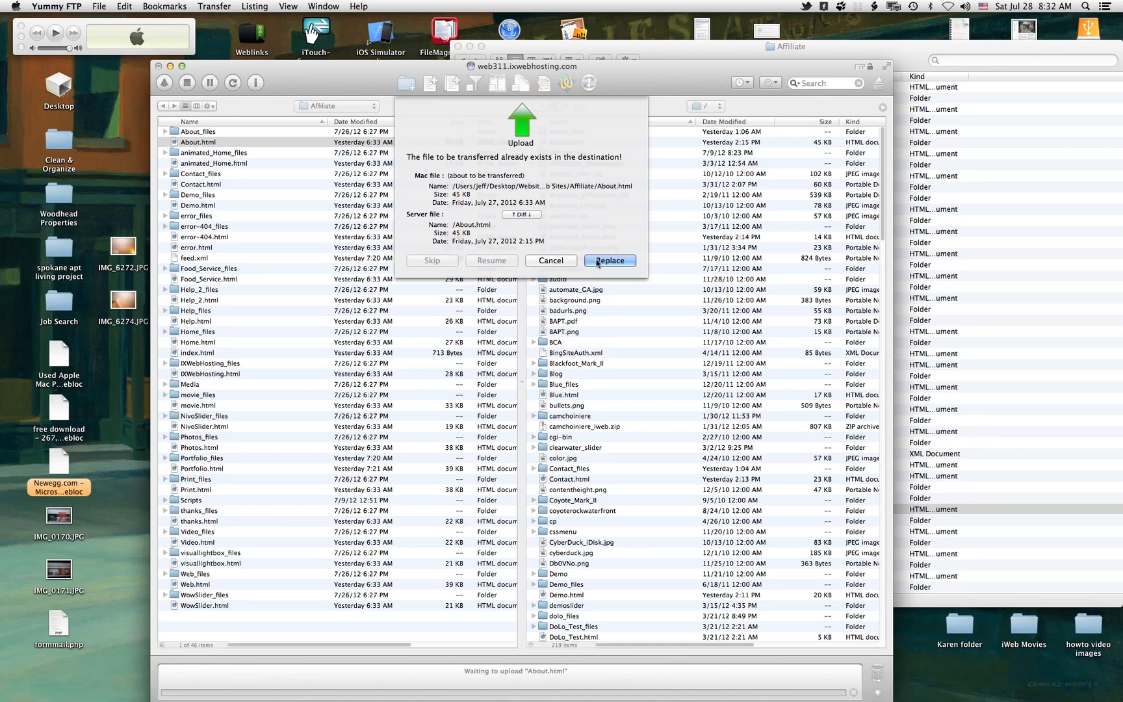
{"action": "left_click", "coordinate": [609, 260]}
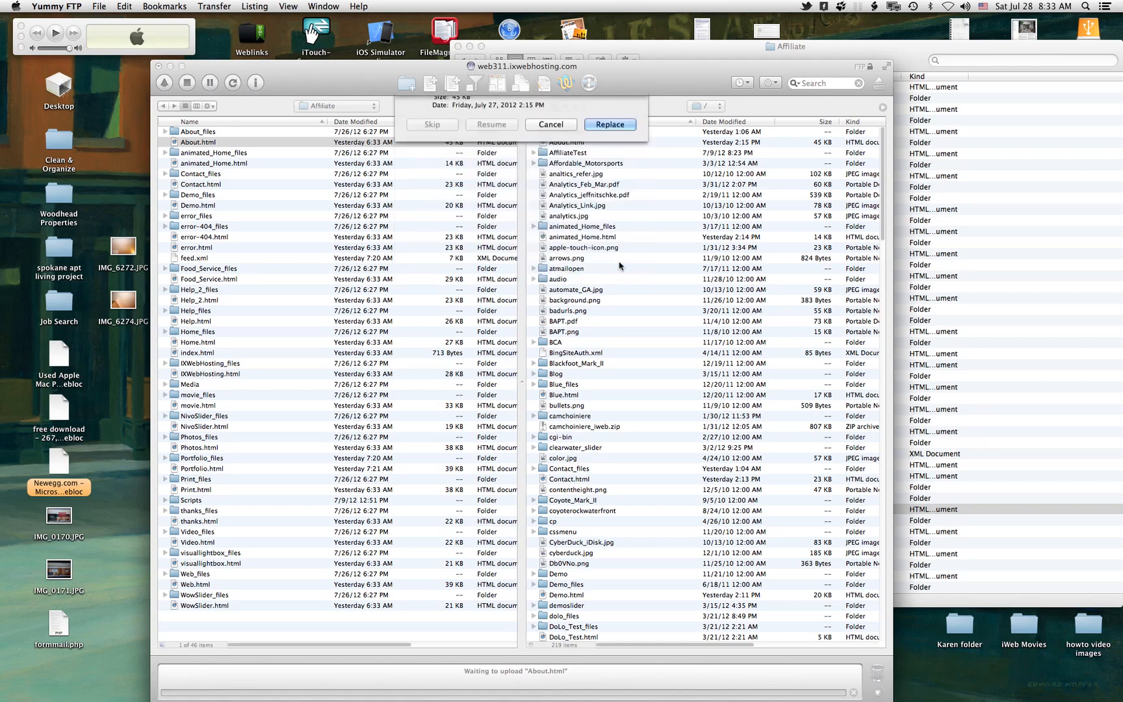
{"action": "left_click", "coordinate": [609, 123]}
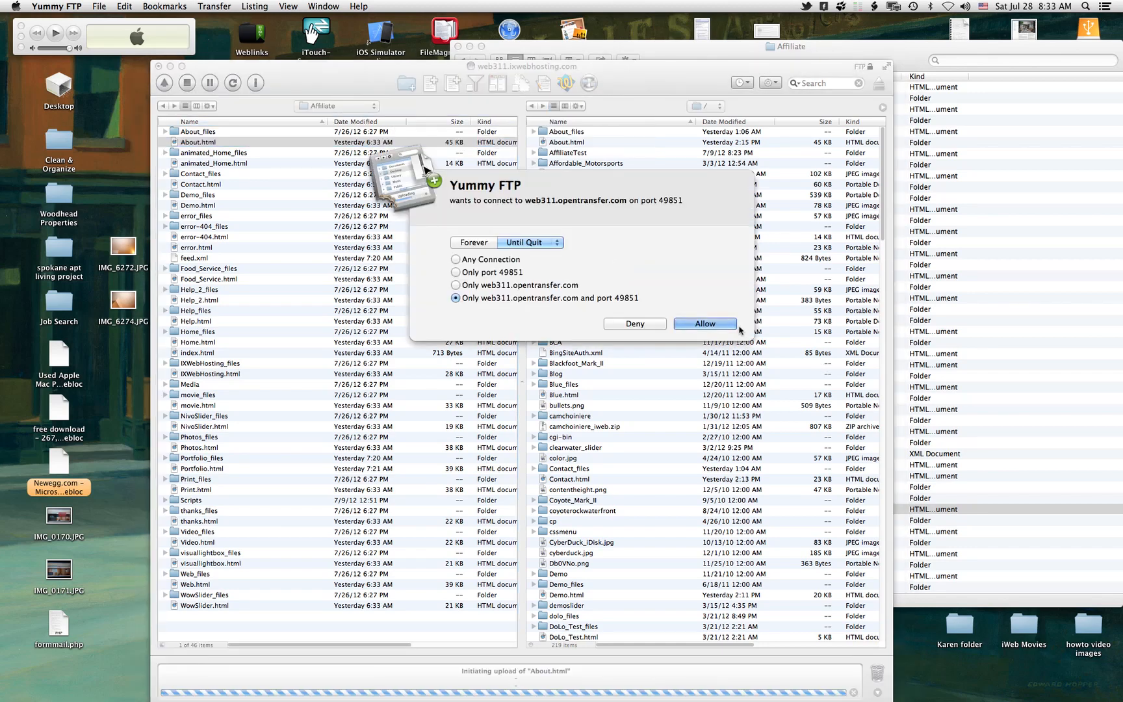
{"action": "left_click", "coordinate": [705, 324]}
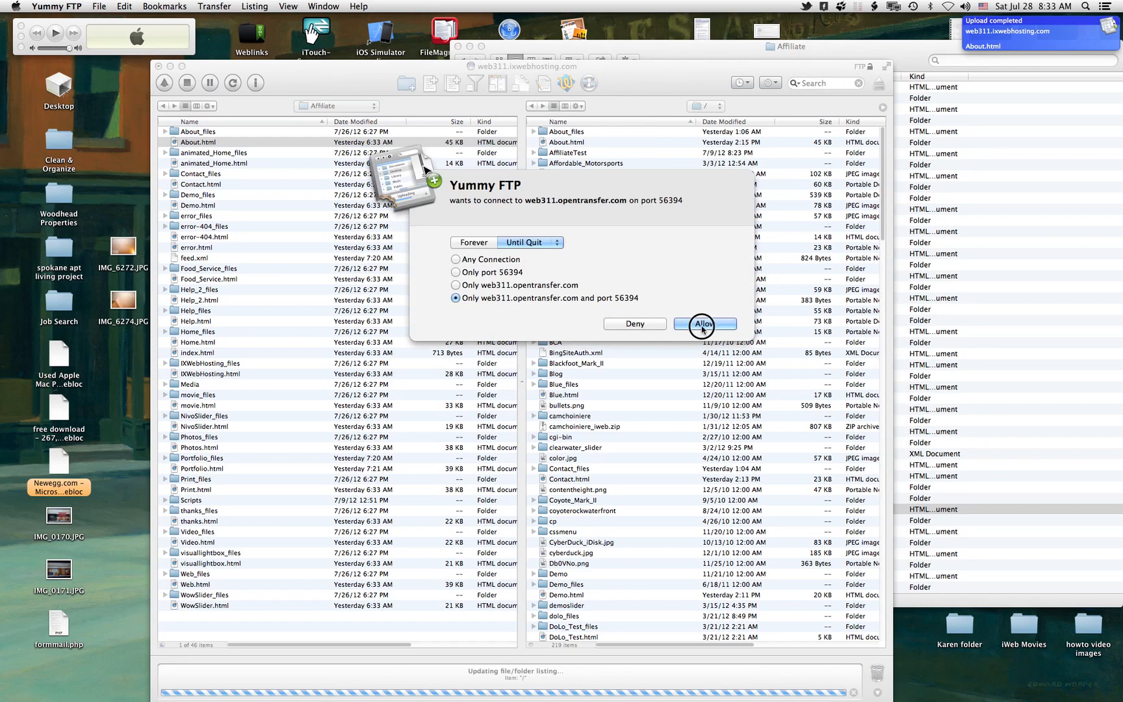
{"action": "left_click", "coordinate": [702, 323]}
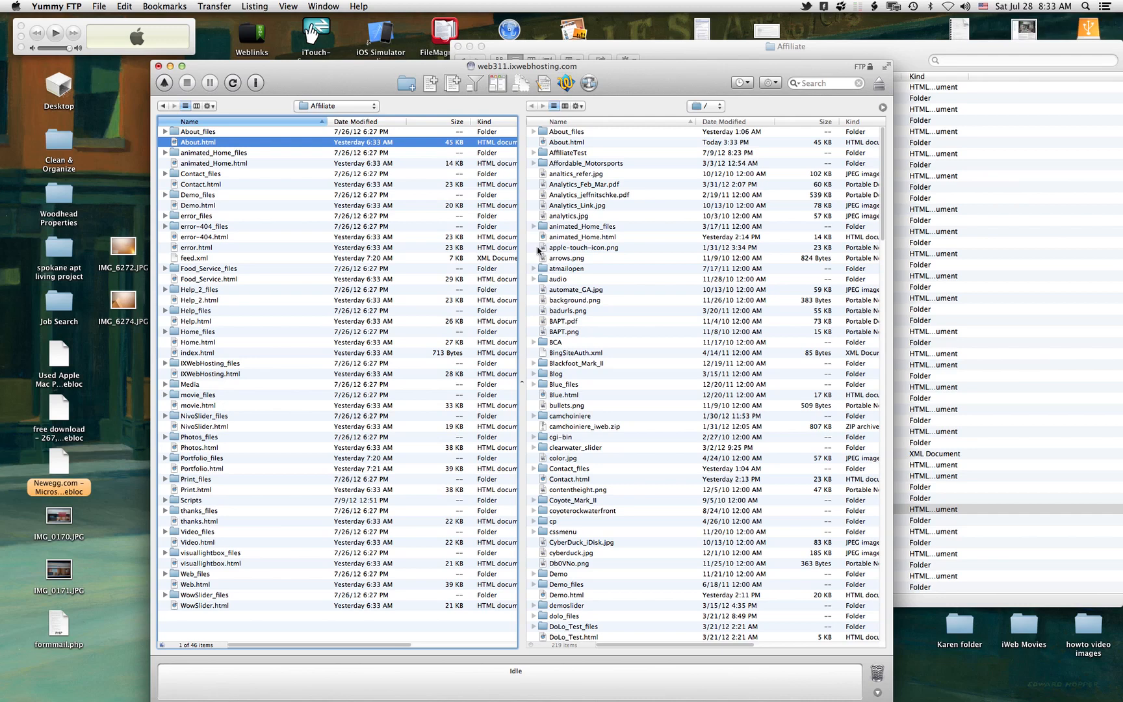
{"action": "mouse_move", "coordinate": [660, 301]}
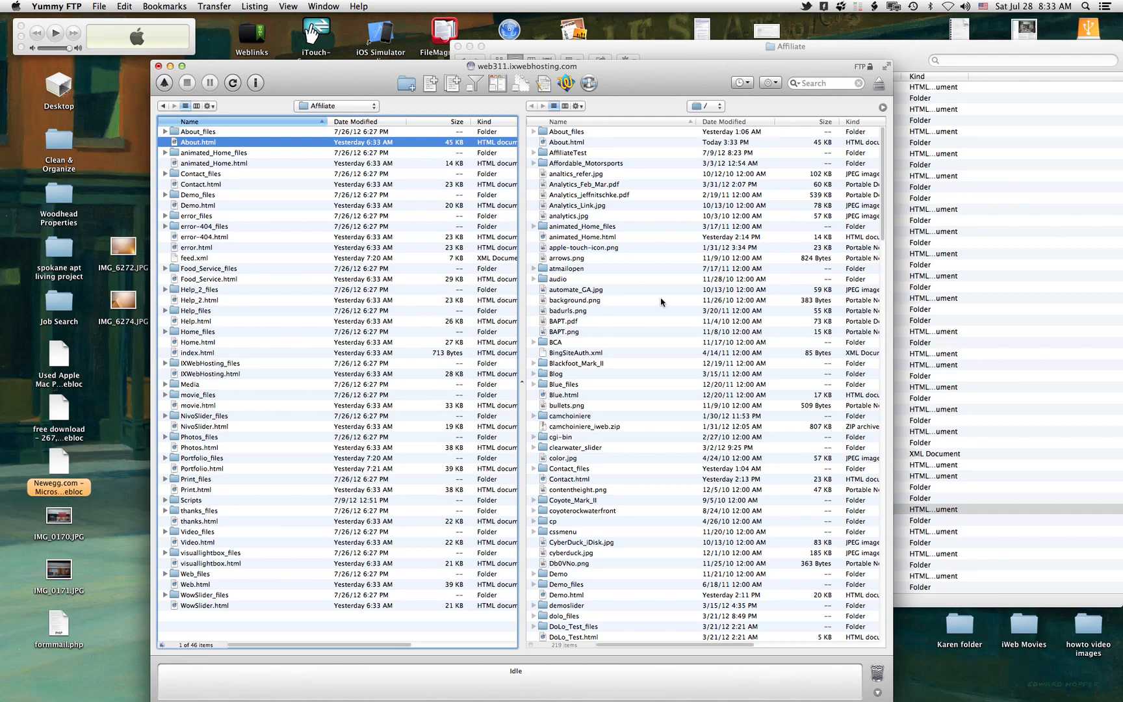
{"action": "mouse_move", "coordinate": [640, 276]}
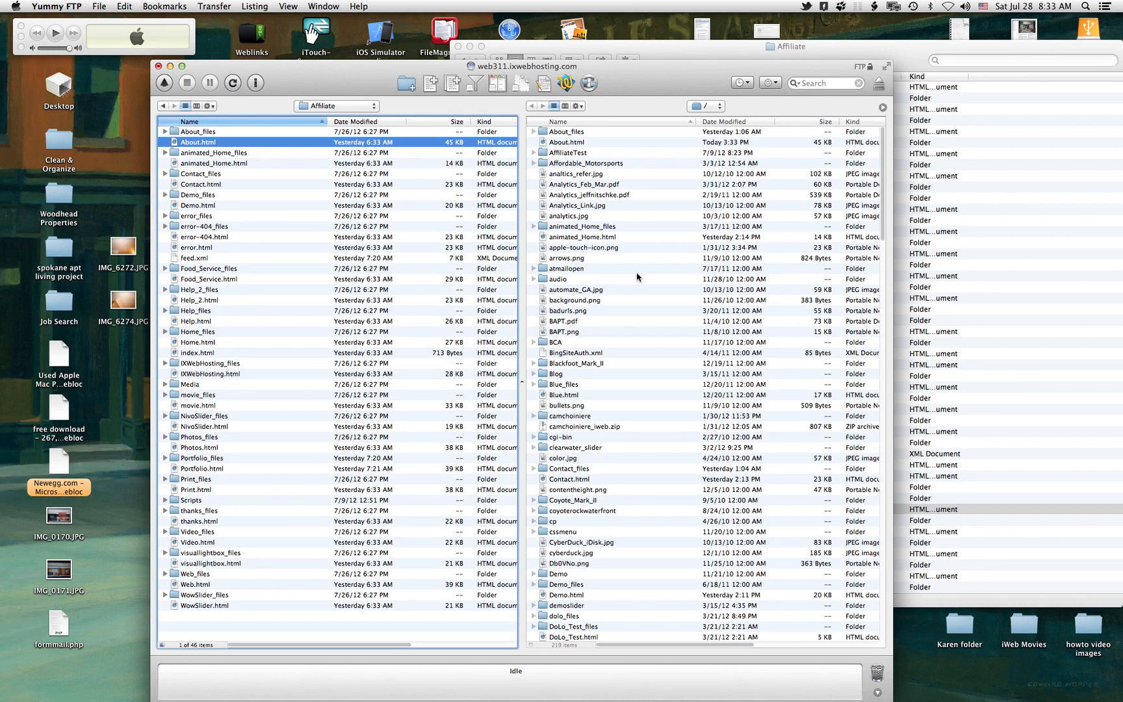
{"action": "mouse_move", "coordinate": [693, 403]}
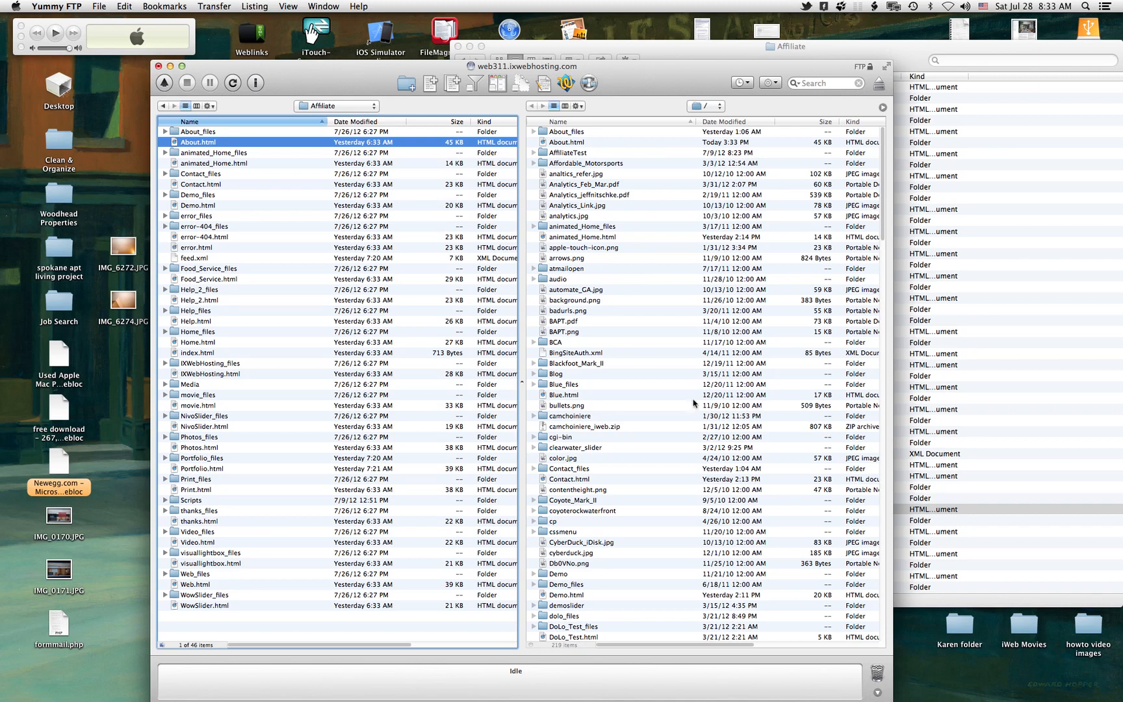